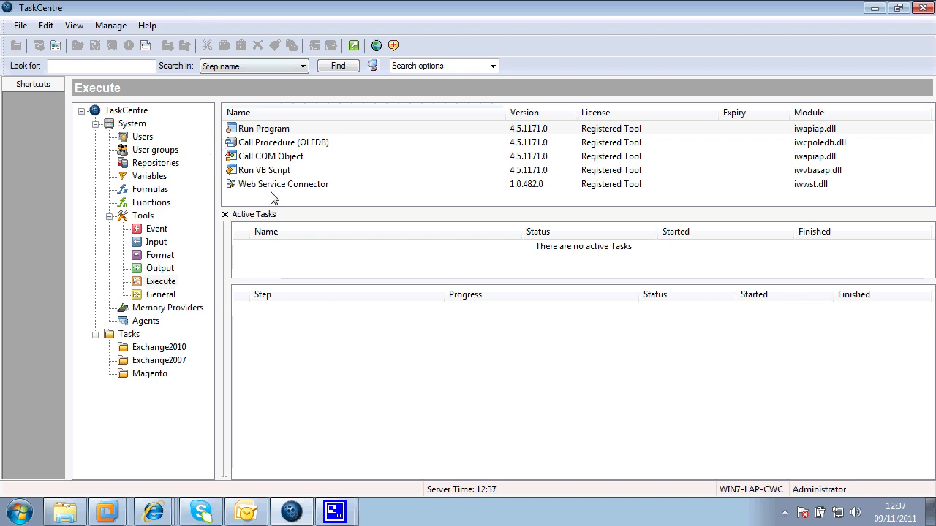
mouse_move(311, 251)
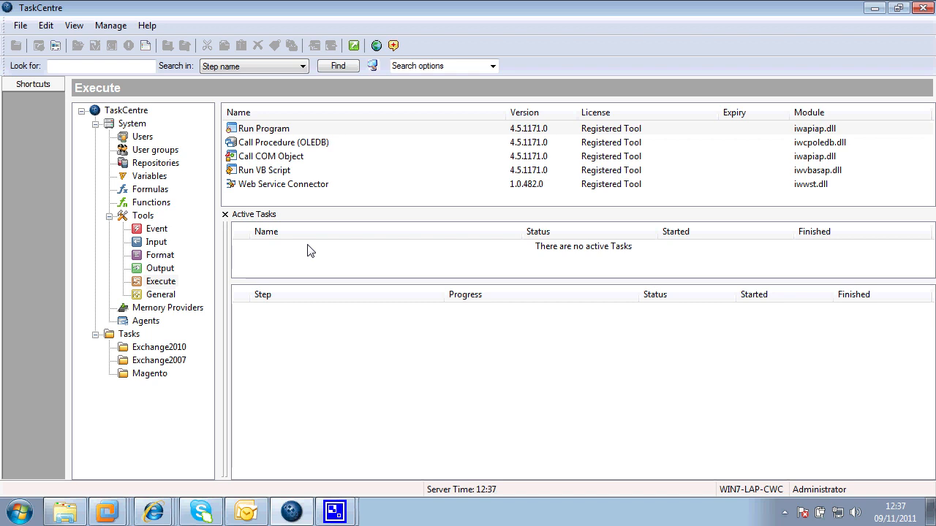
mouse_move(301, 362)
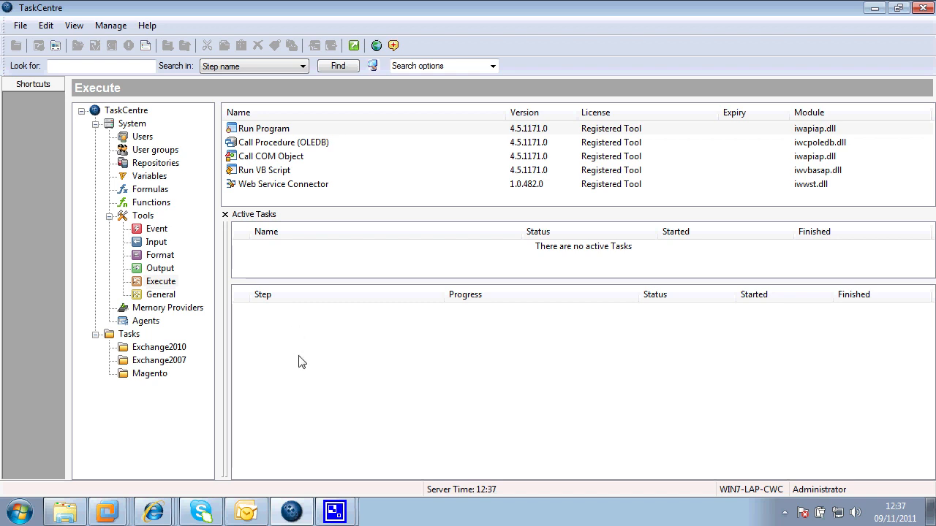
mouse_move(327, 196)
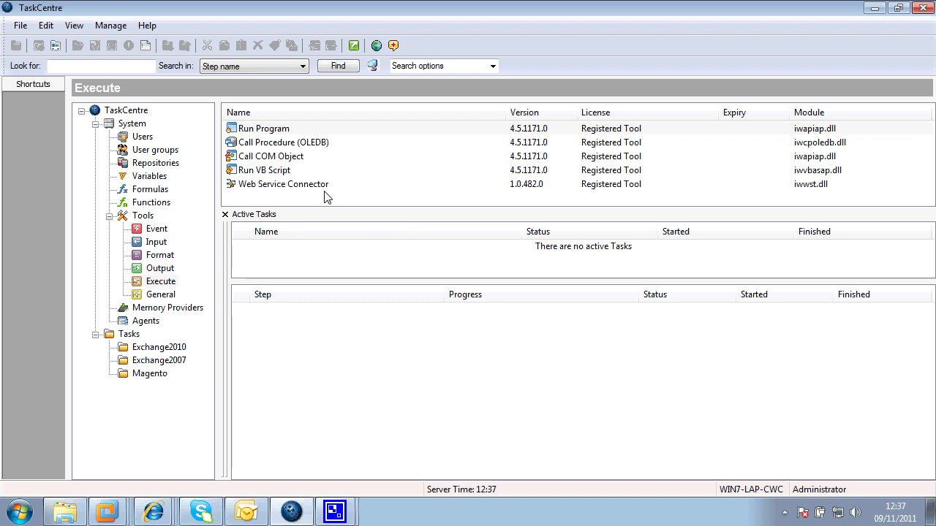
mouse_move(319, 185)
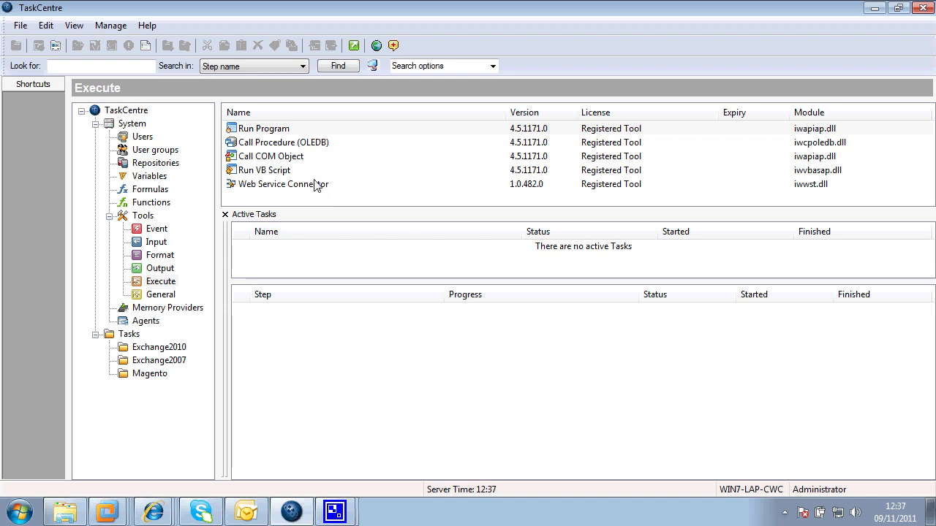
Select the Web Service Connector in the Execute tools list.
left_click(284, 184)
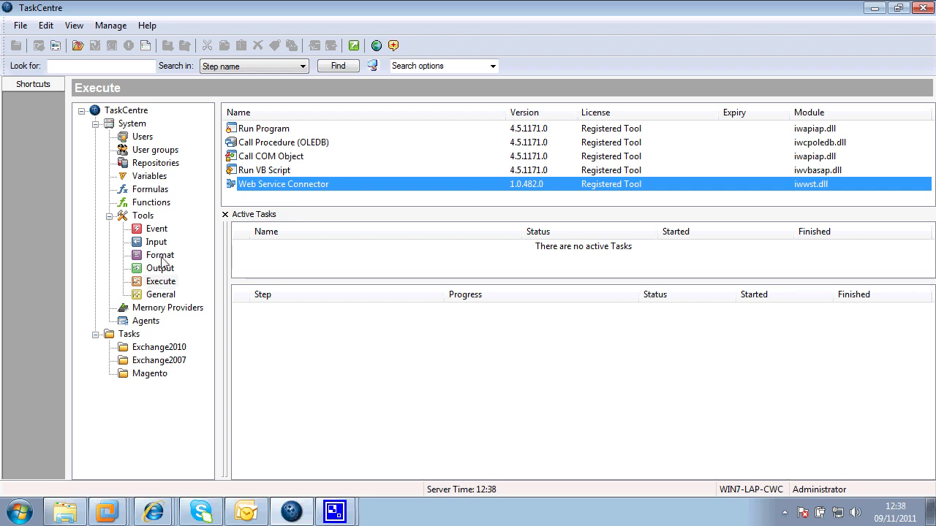
mouse_move(123, 39)
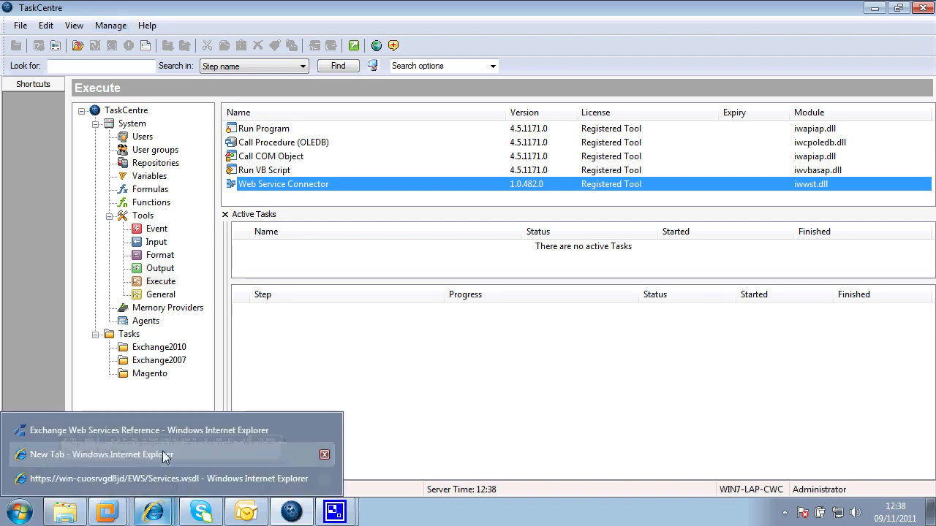
Show the Services.wsdl page and select its HTTPS address in the address bar.
left_click(168, 478)
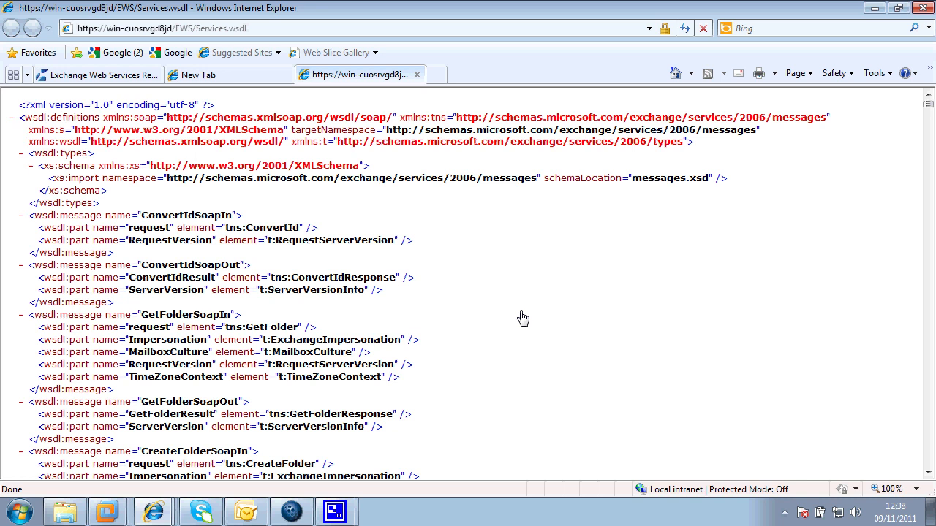
mouse_move(209, 102)
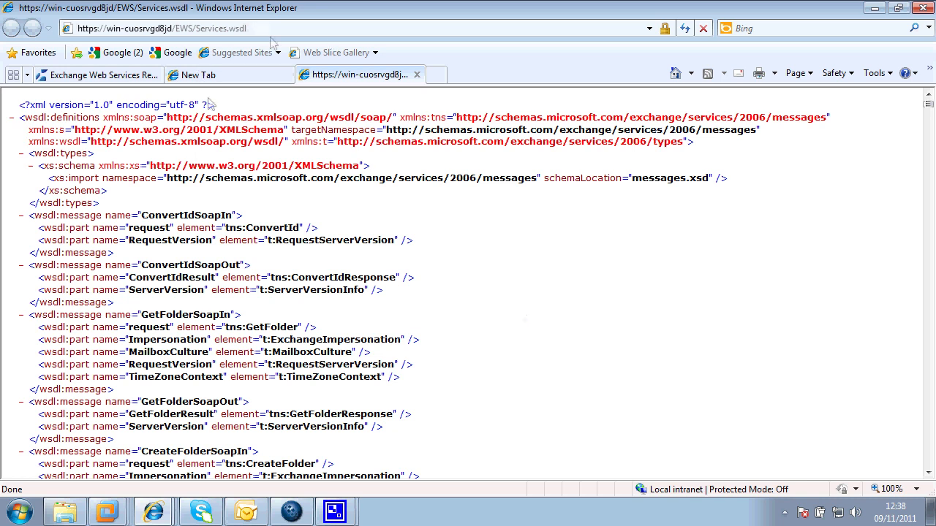
left_click(176, 27)
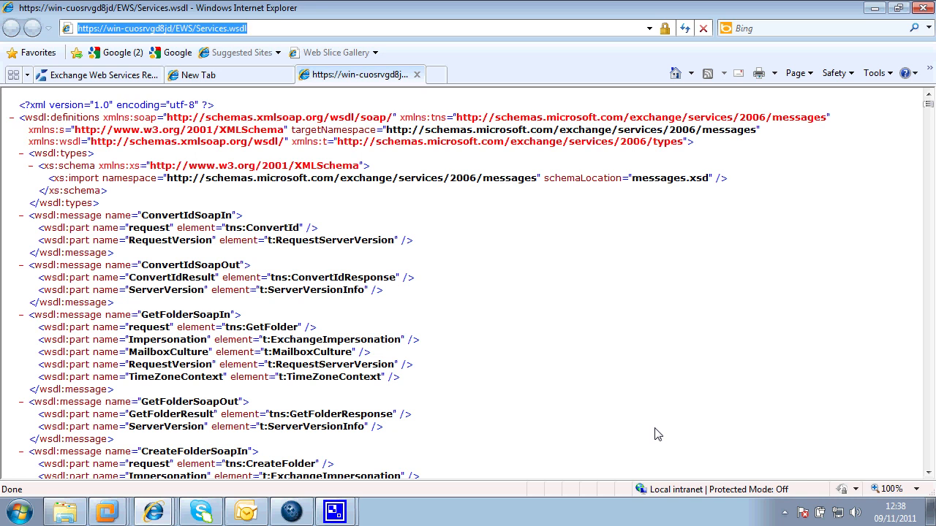
mouse_move(705, 254)
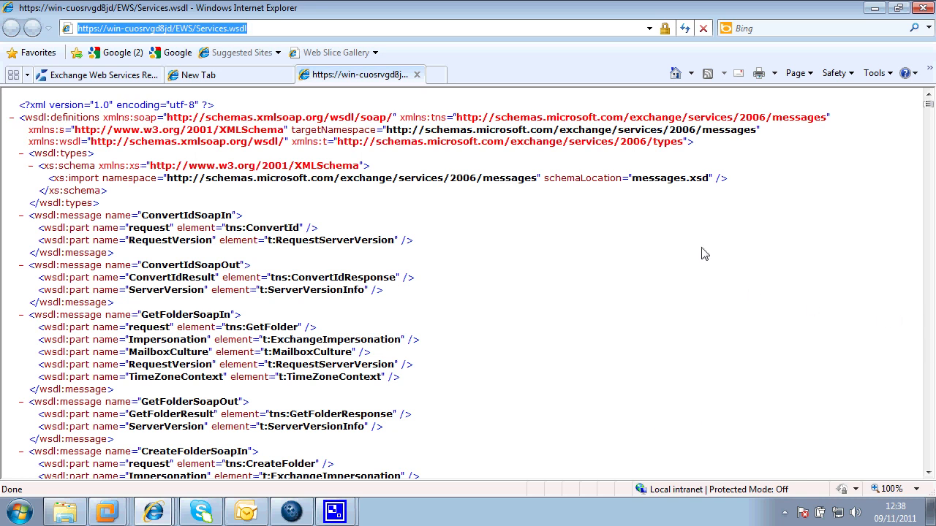
mouse_move(577, 353)
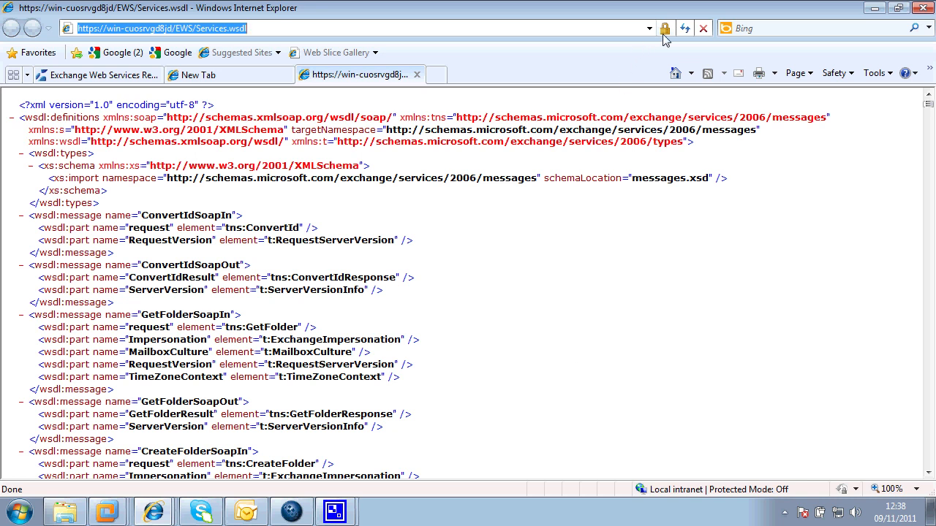
mouse_move(663, 30)
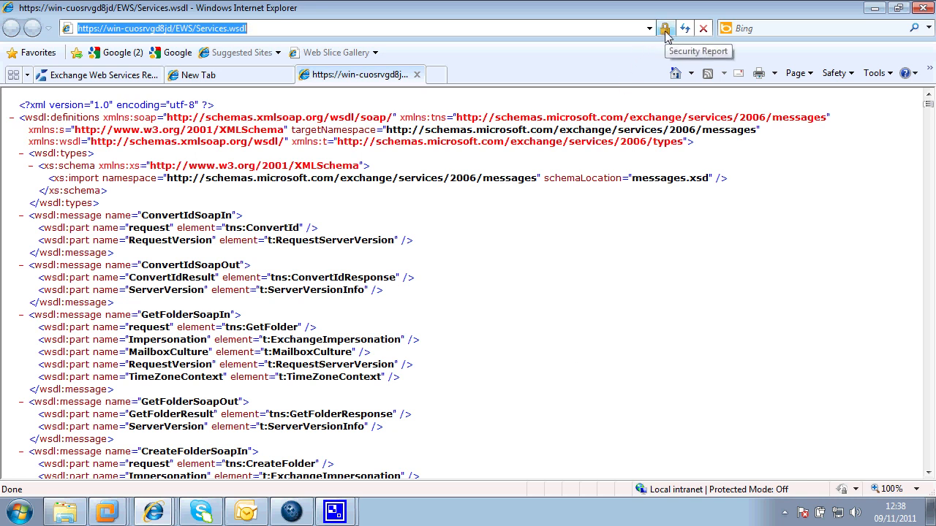
mouse_move(104, 41)
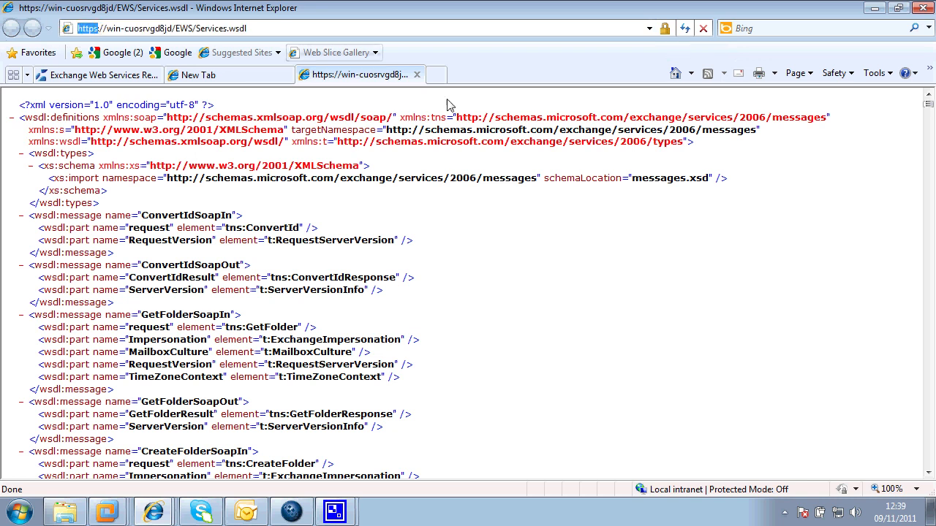
mouse_move(598, 70)
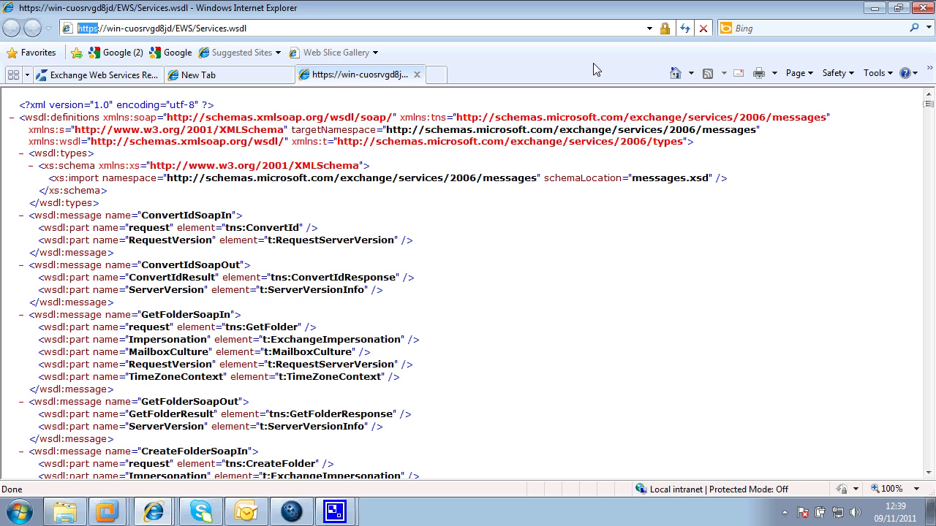
mouse_move(663, 29)
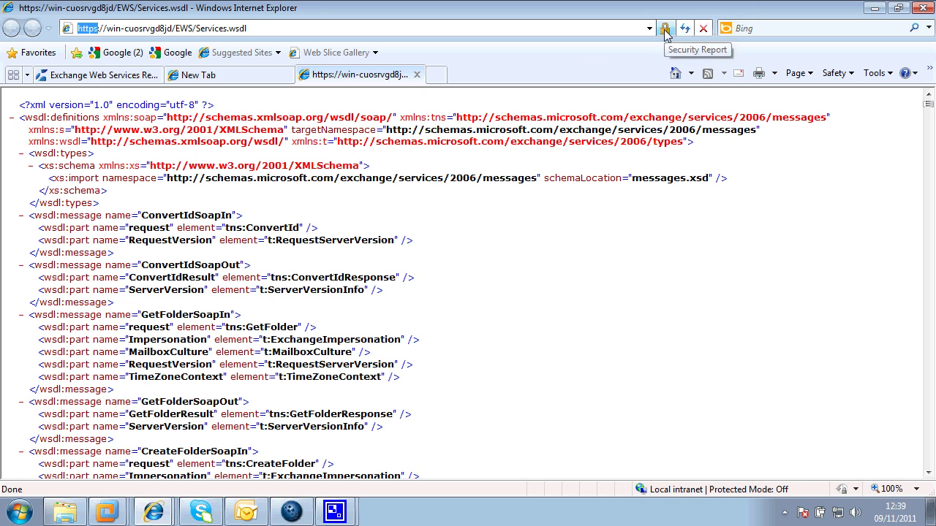
View the site's certificate from the padlock, inspect its Details fields, and close it.
left_click(664, 26)
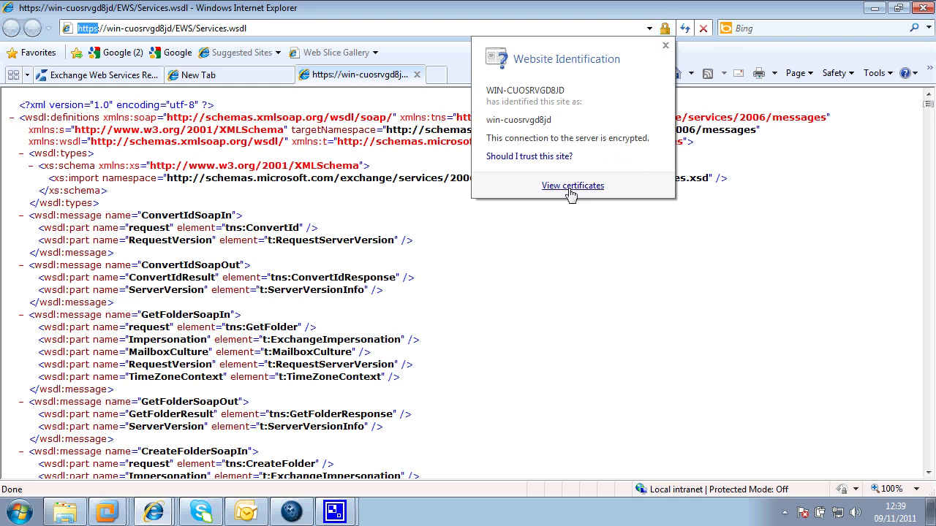
left_click(572, 184)
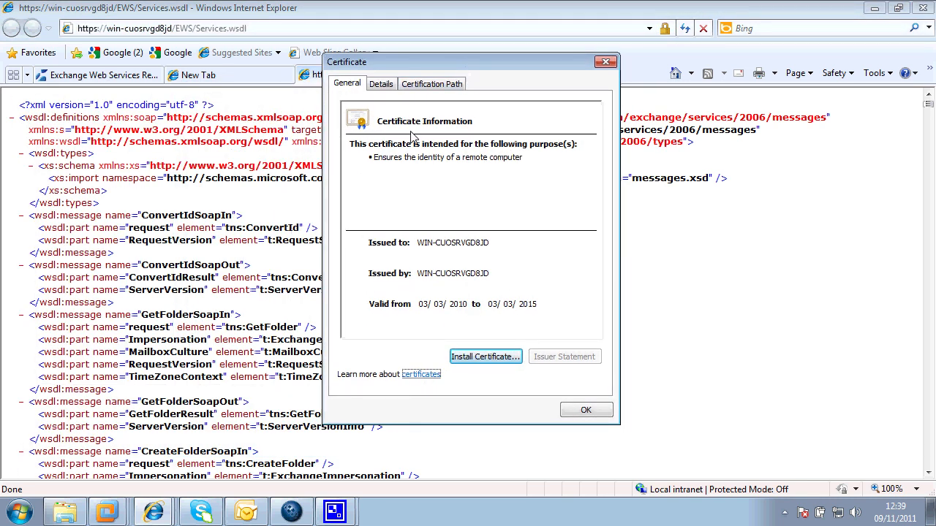
mouse_move(354, 66)
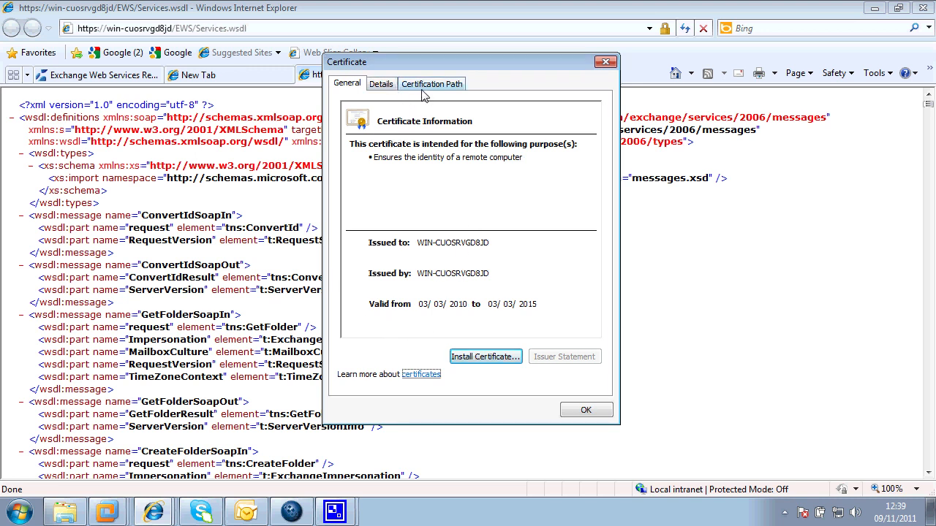
left_click(380, 83)
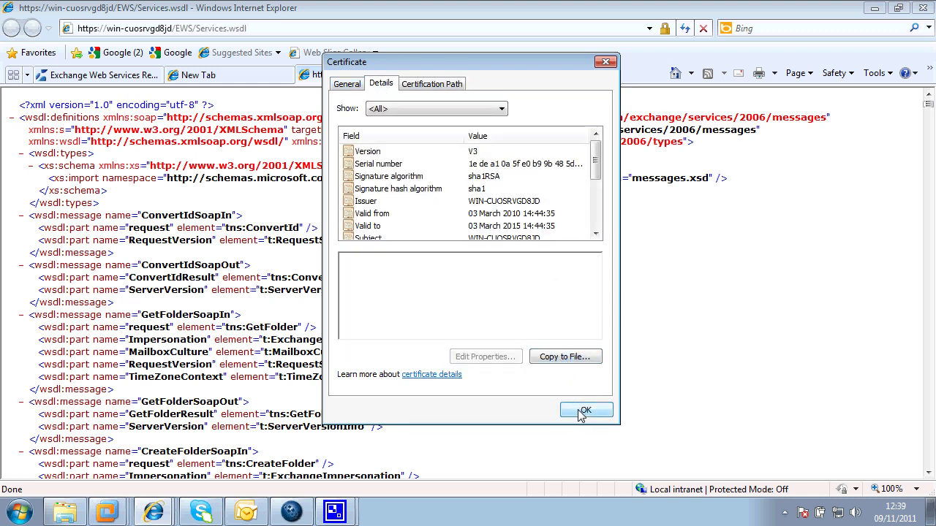
left_click(585, 409)
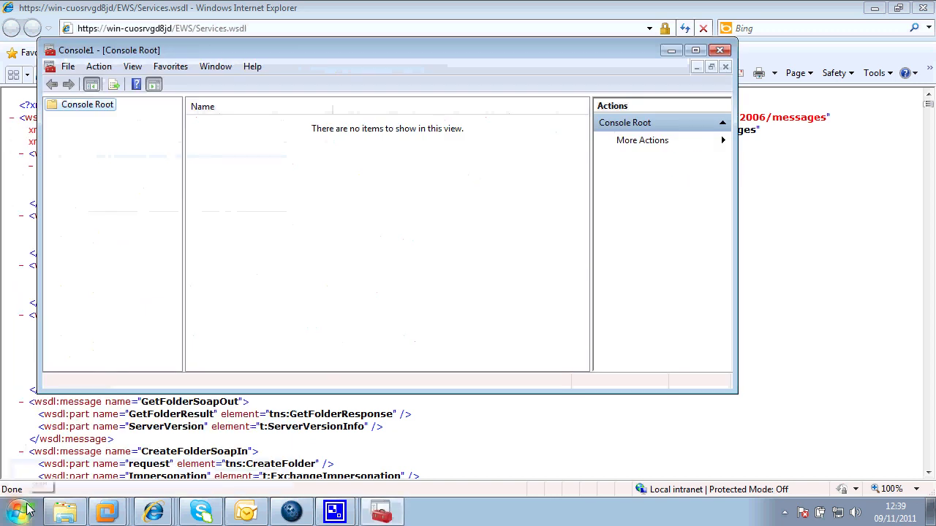
From File > Add/Remove Snap-in, add a Certificates snap-in for the current user.
left_click(70, 67)
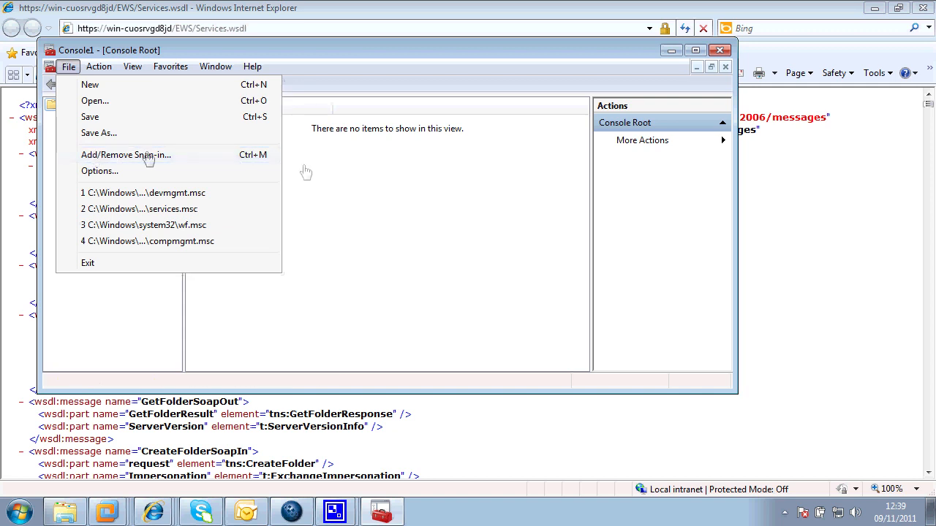
left_click(125, 155)
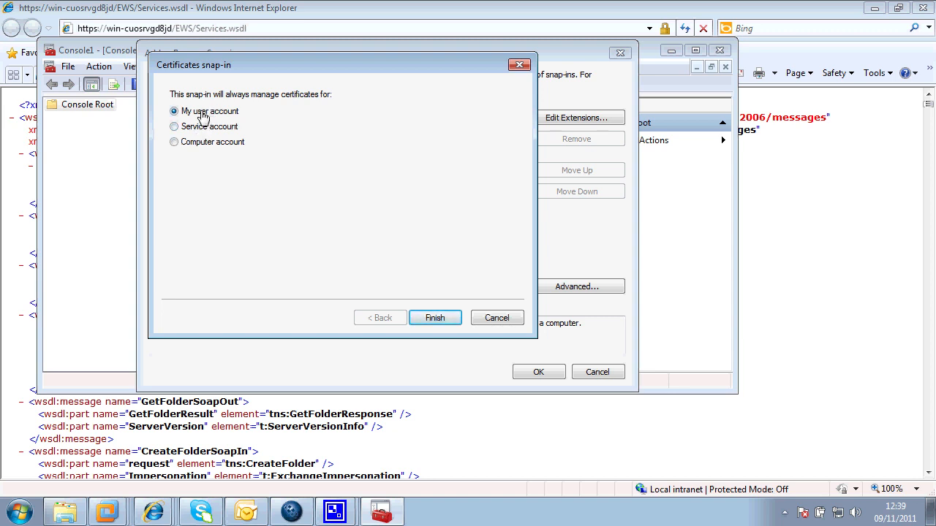
mouse_move(227, 117)
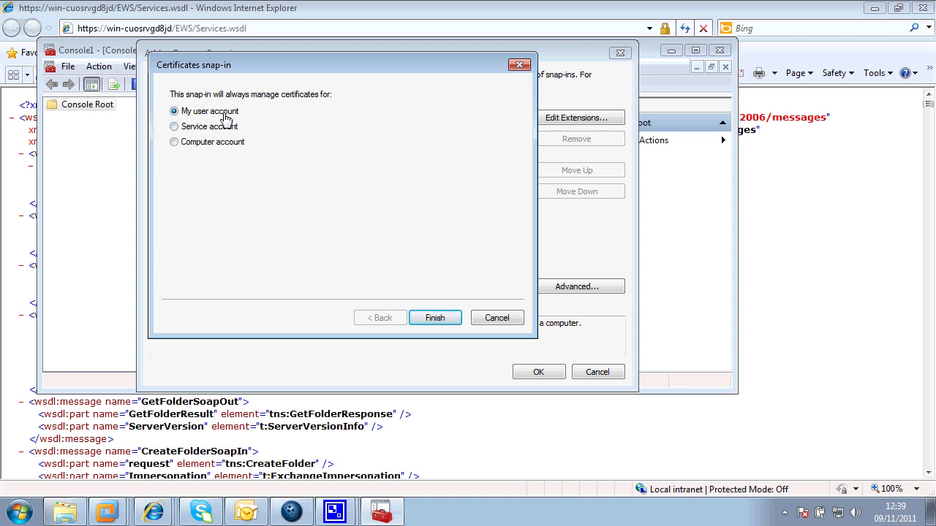
mouse_move(218, 139)
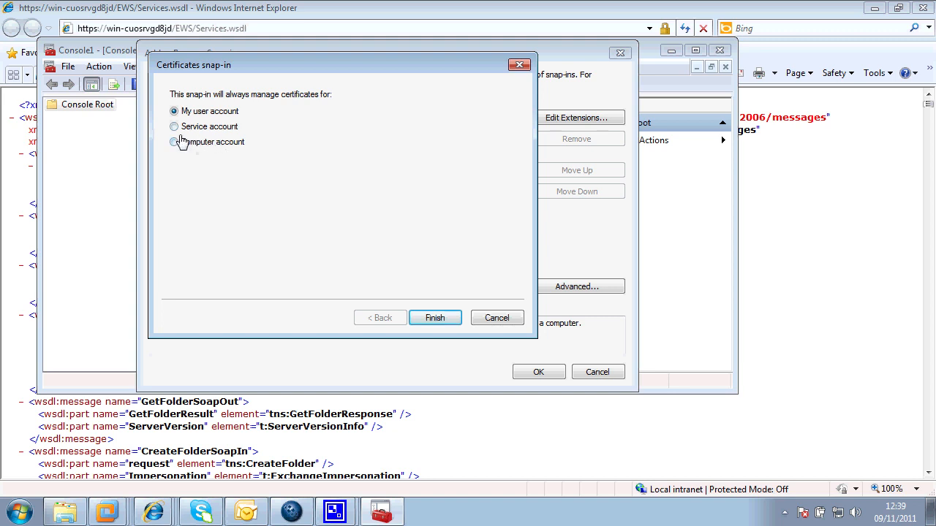
left_click(434, 317)
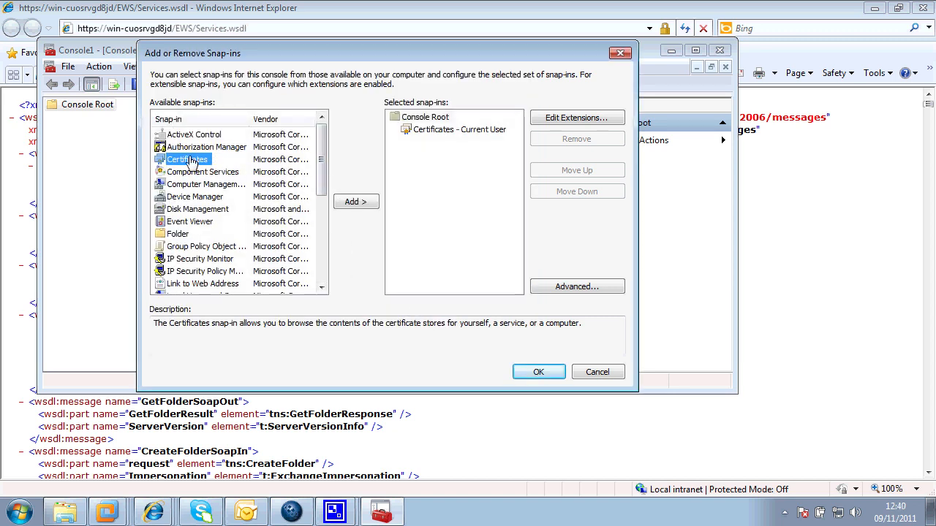
Add a Certificates snap-in for the TaskCentre Server service account.
left_click(355, 201)
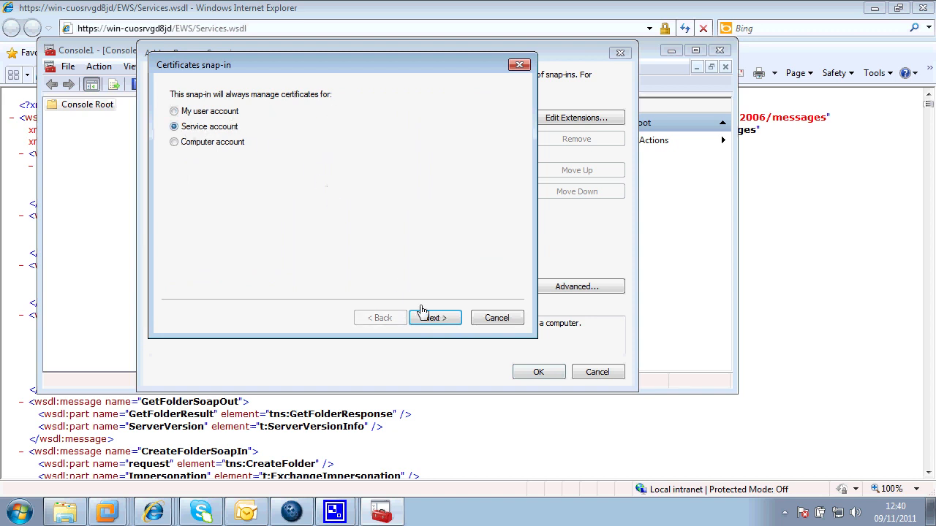
left_click(435, 317)
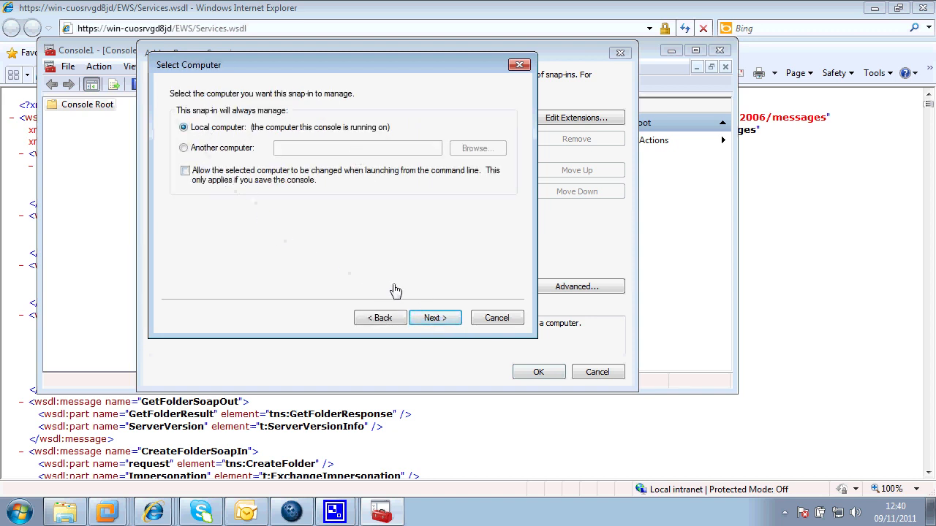
left_click(434, 317)
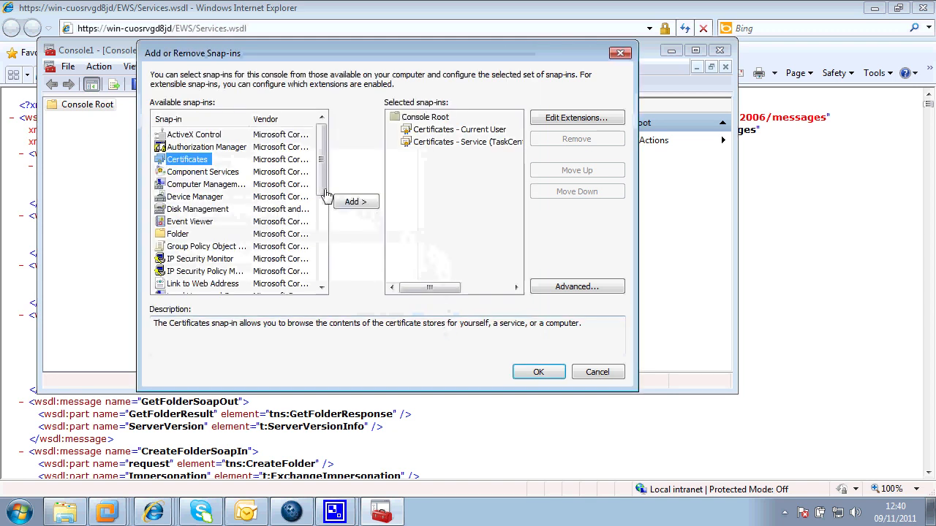
Add a Certificates snap-in for the local computer account and confirm the snap-in list.
left_click(357, 201)
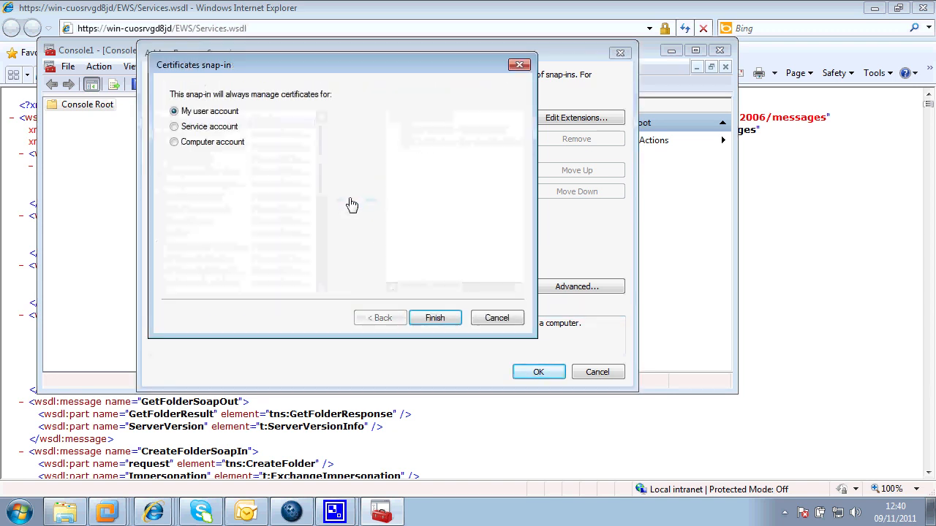
left_click(174, 142)
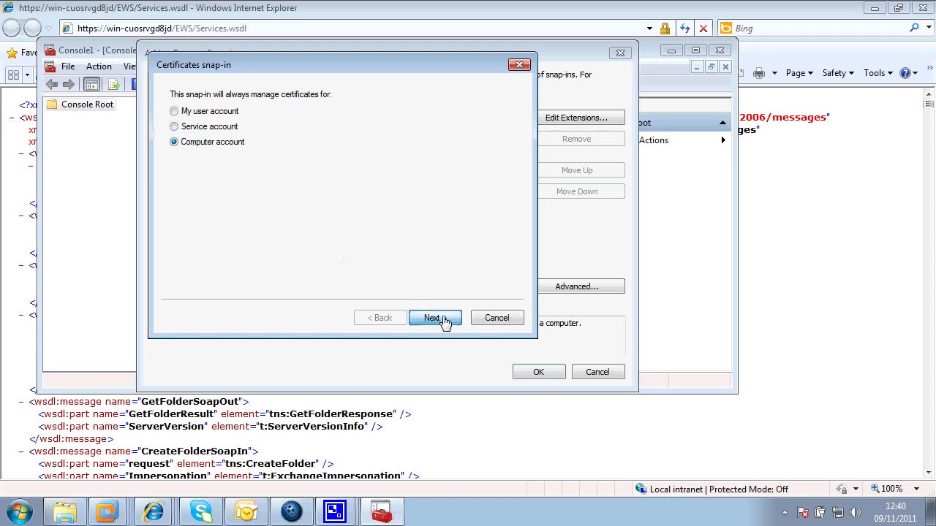
left_click(436, 318)
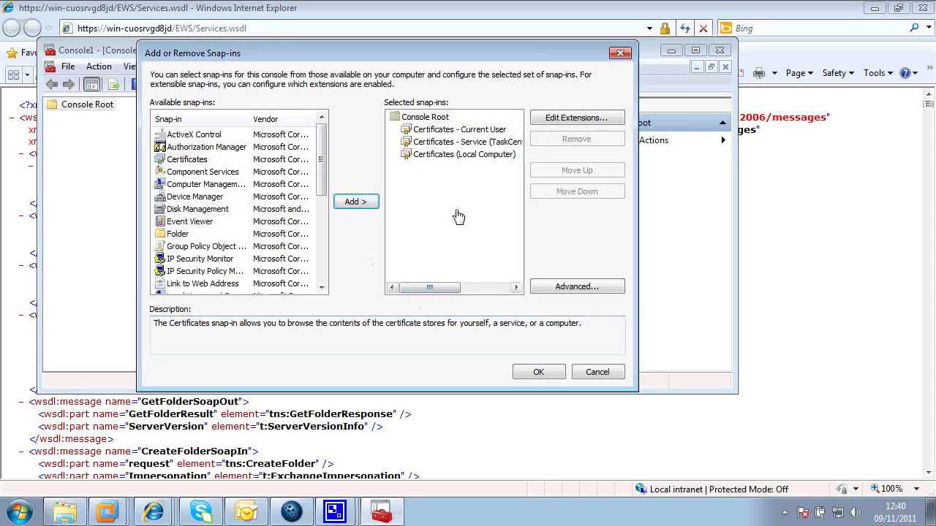
left_click(538, 371)
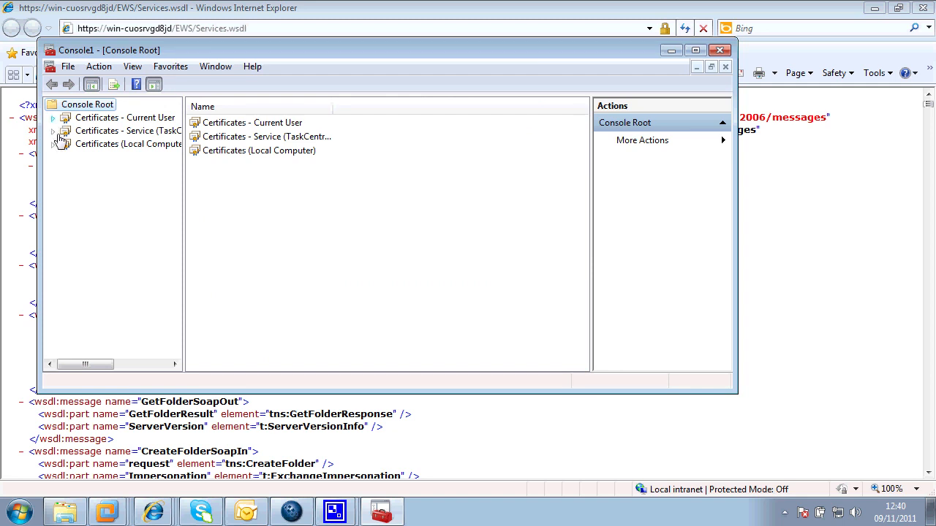
List the current user's Trusted Root certificates and scroll to the WIN-CUOSRVGD8JD entries.
left_click(162, 143)
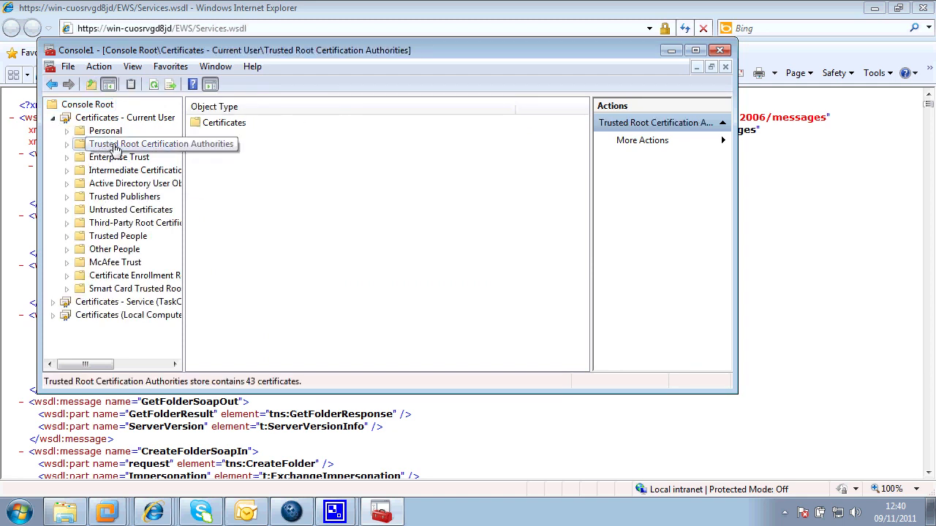
left_click(68, 143)
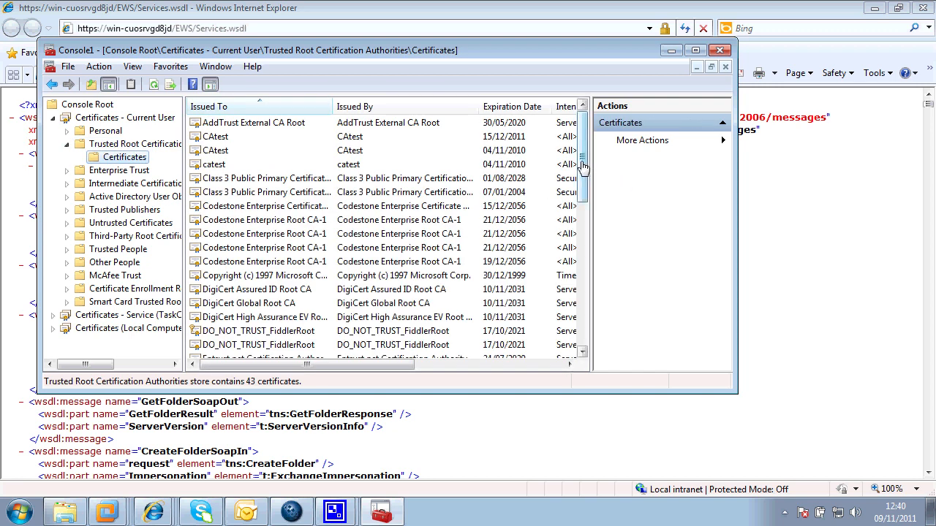
scroll("down", 3)
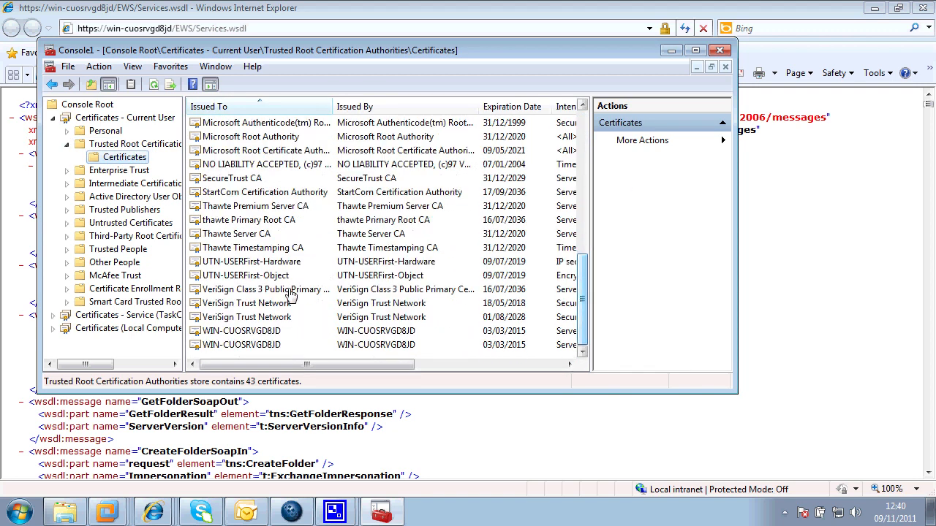
Start and abandon a certificate import, then expand the TaskCentre service's certificate stores.
left_click(240, 330)
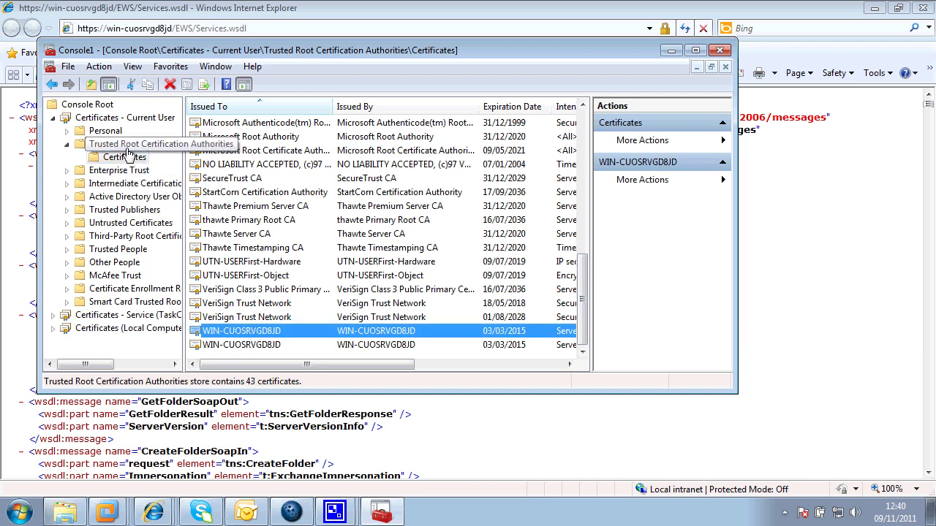
right_click(124, 158)
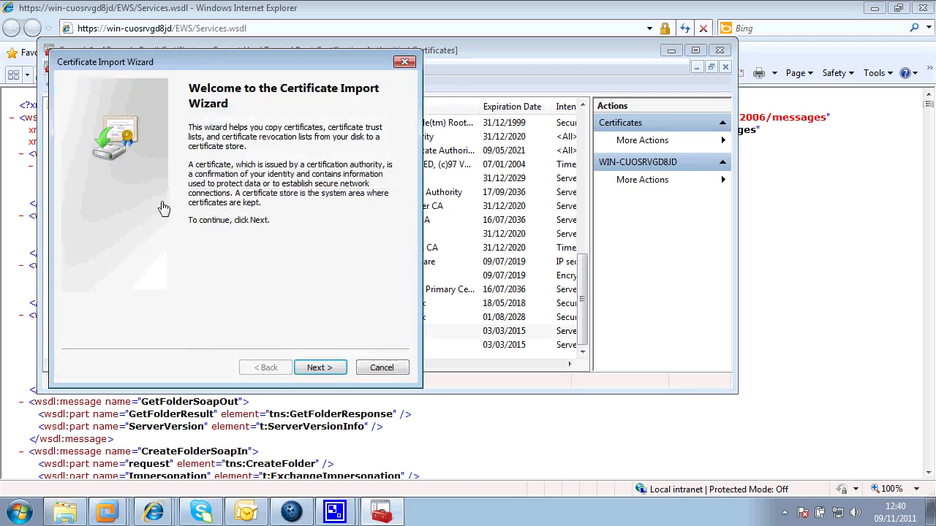
left_click(319, 367)
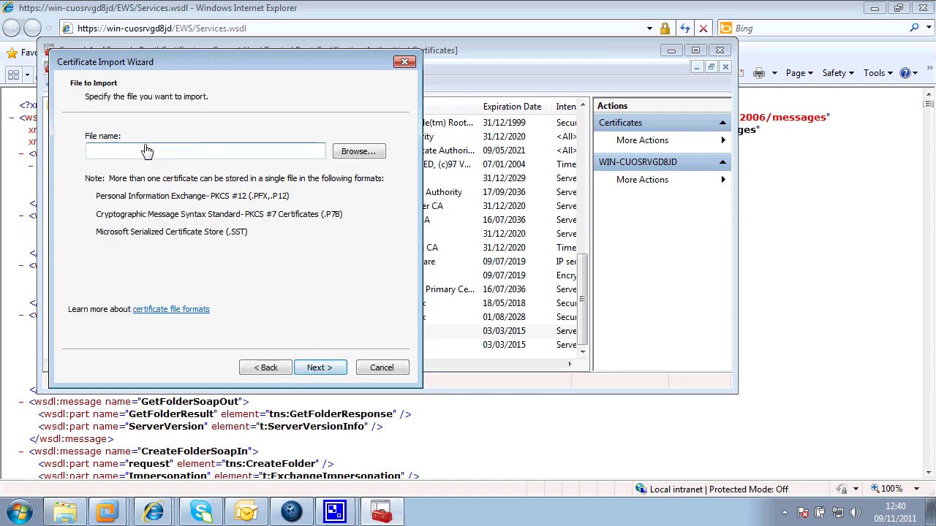
mouse_move(228, 213)
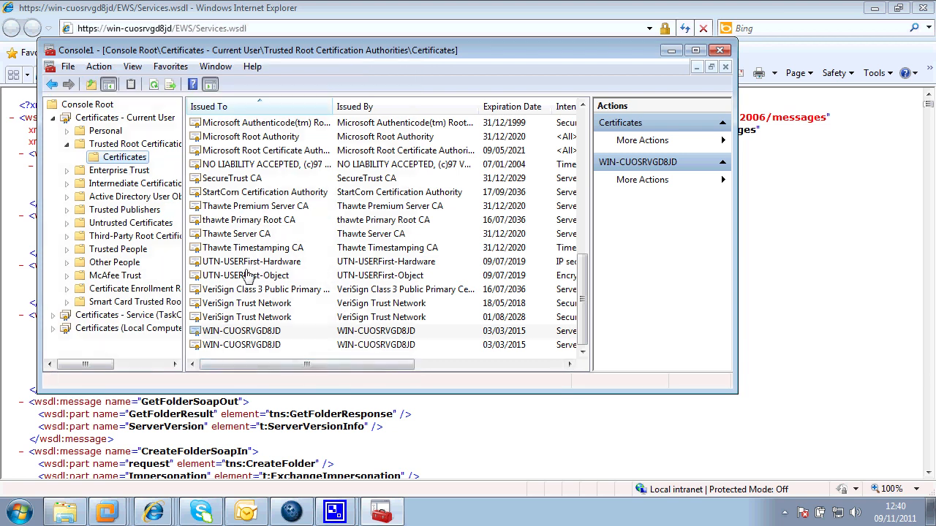
left_click(241, 331)
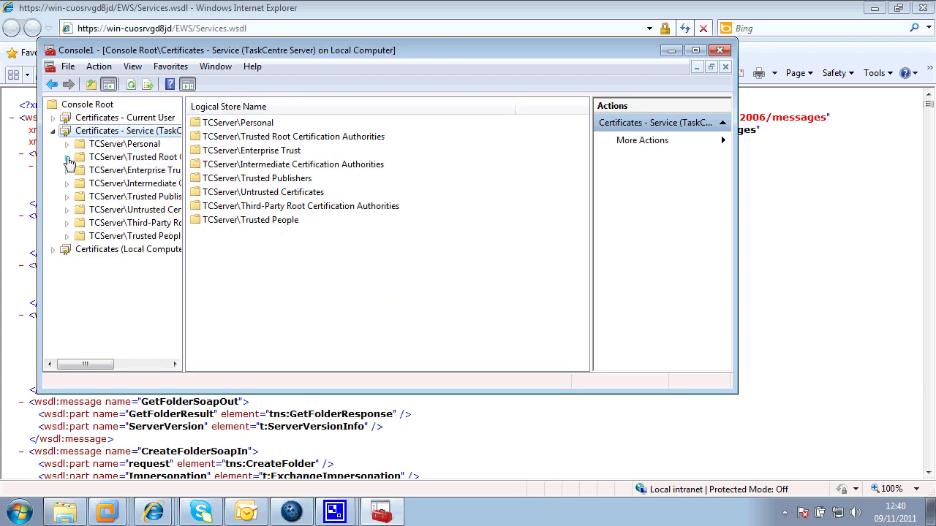
Review the service's and local computer's trusted root certificates, then minimise the console.
left_click(67, 156)
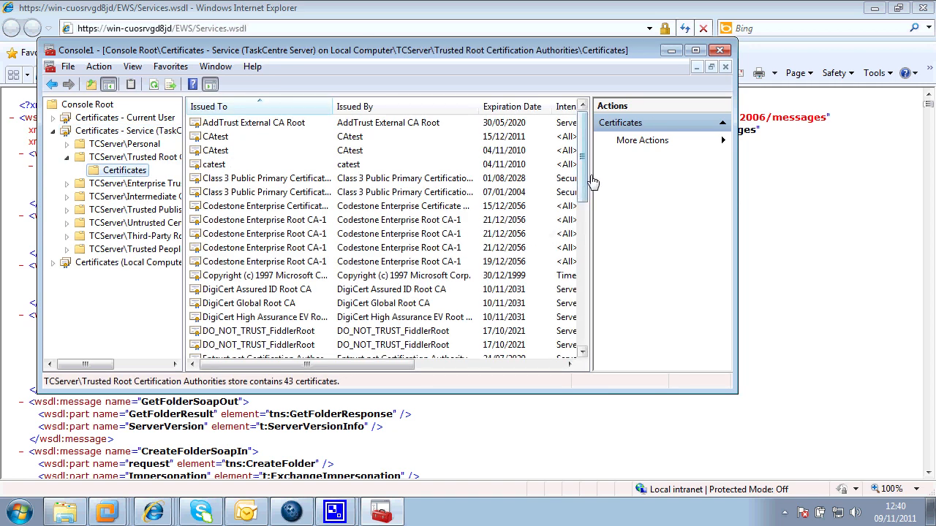
scroll("down", 3)
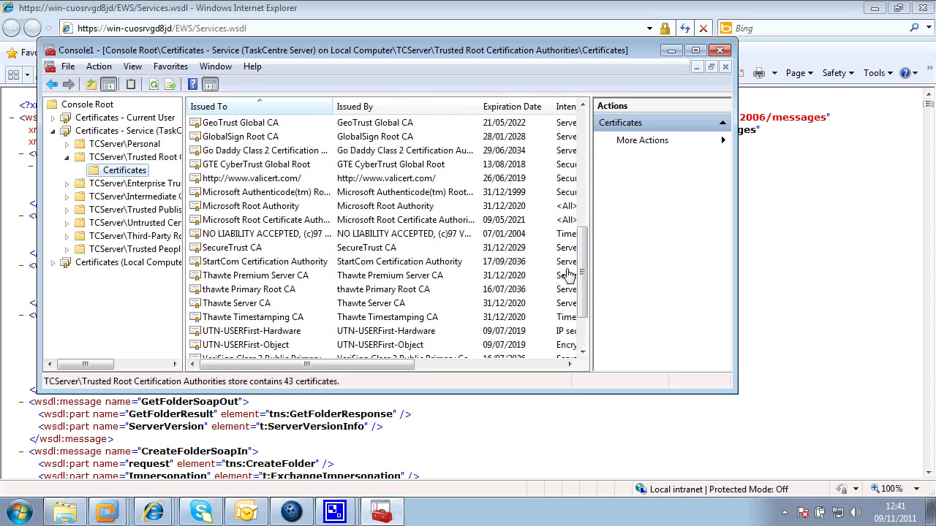
left_click(241, 331)
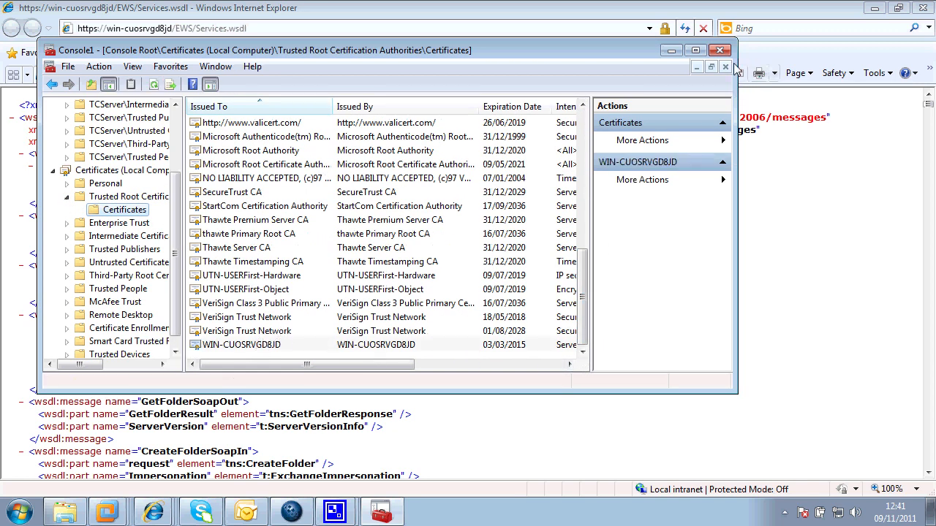
left_click(716, 51)
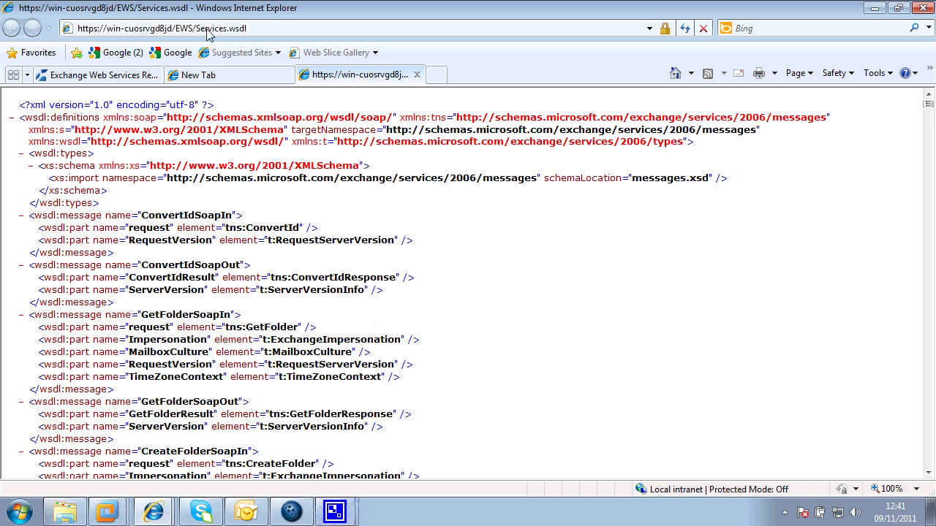
mouse_move(285, 33)
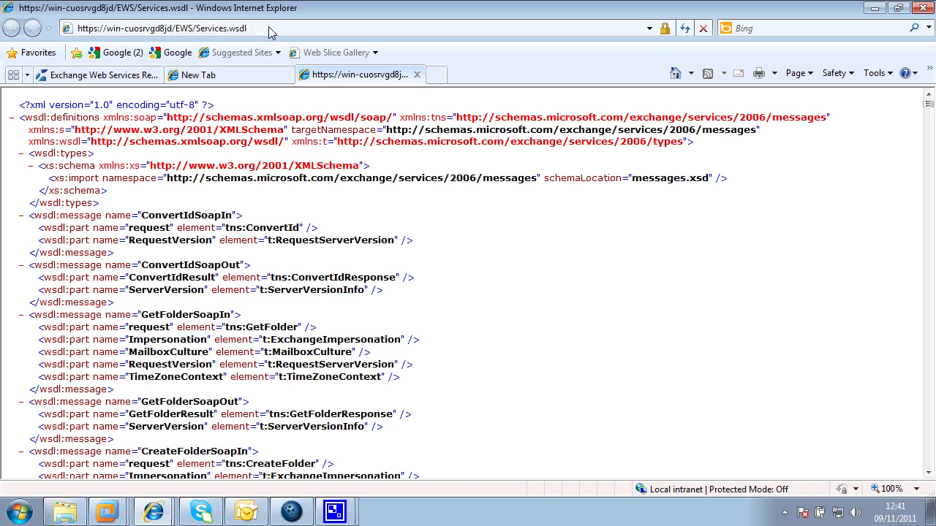
Select the Services.wsdl address for copying and bring TaskCentre forward.
left_click(169, 30)
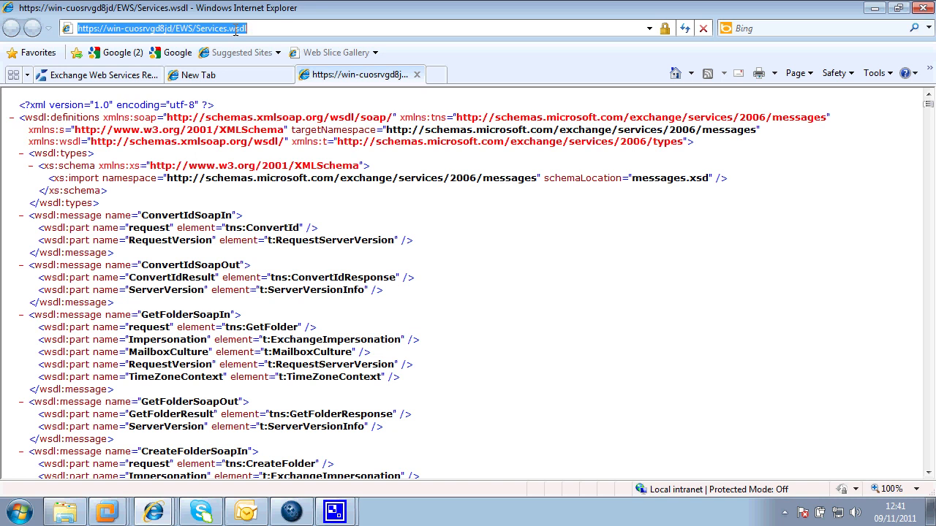
mouse_move(168, 34)
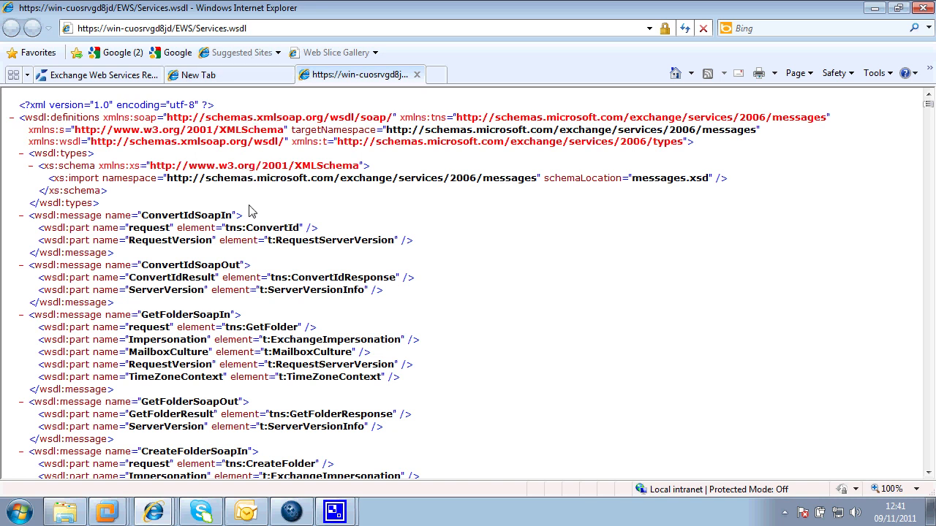
mouse_move(248, 459)
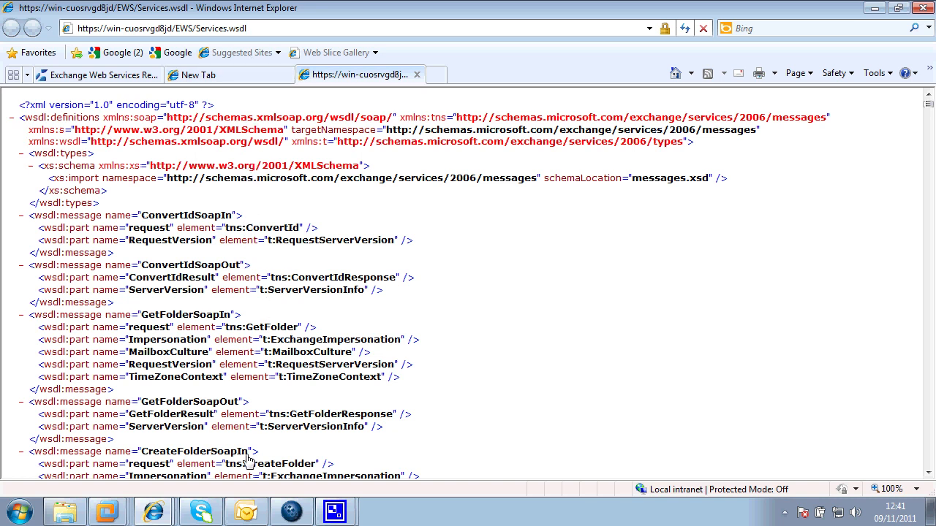
left_click(331, 511)
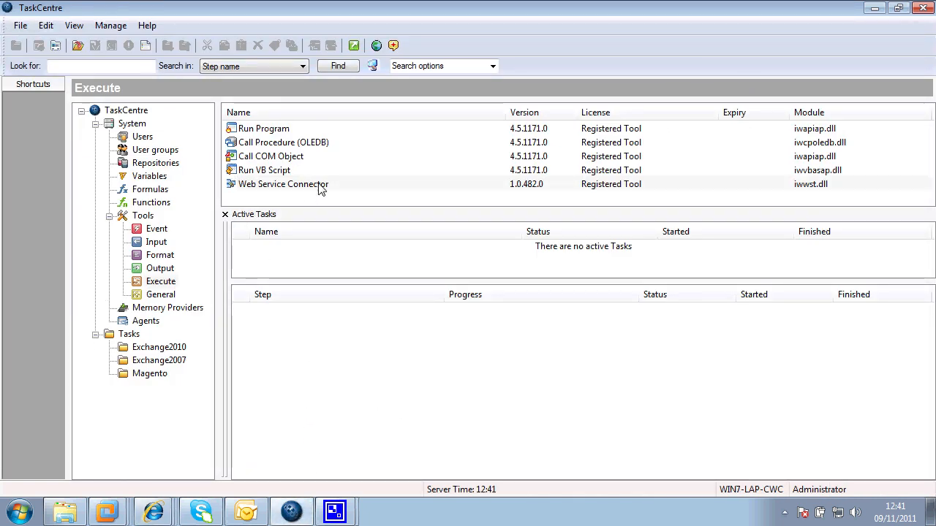
Open the Web Service Connector's configurations and start a new configuration.
double_click(281, 184)
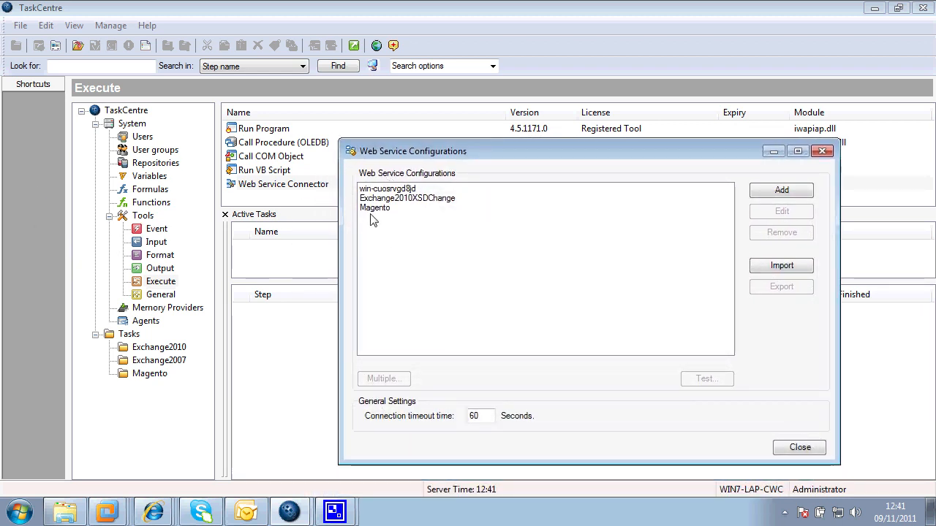
mouse_move(284, 190)
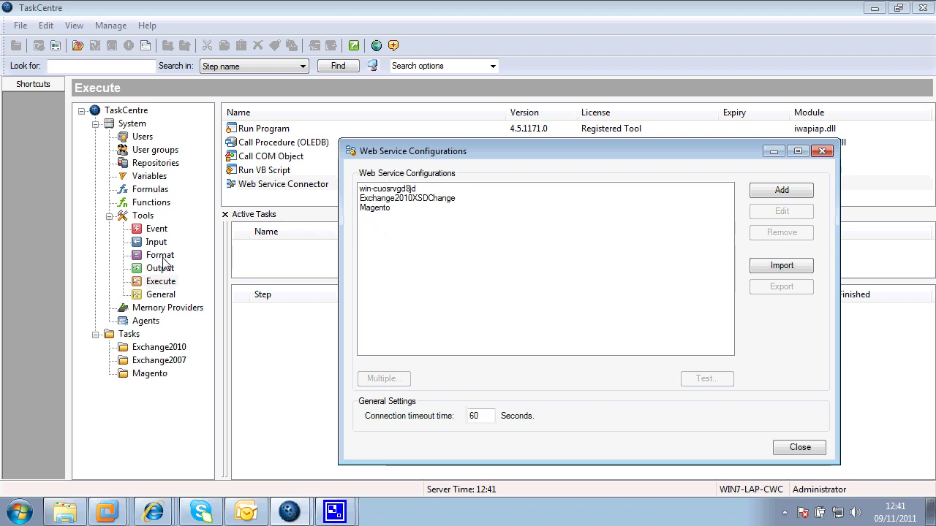
mouse_move(157, 249)
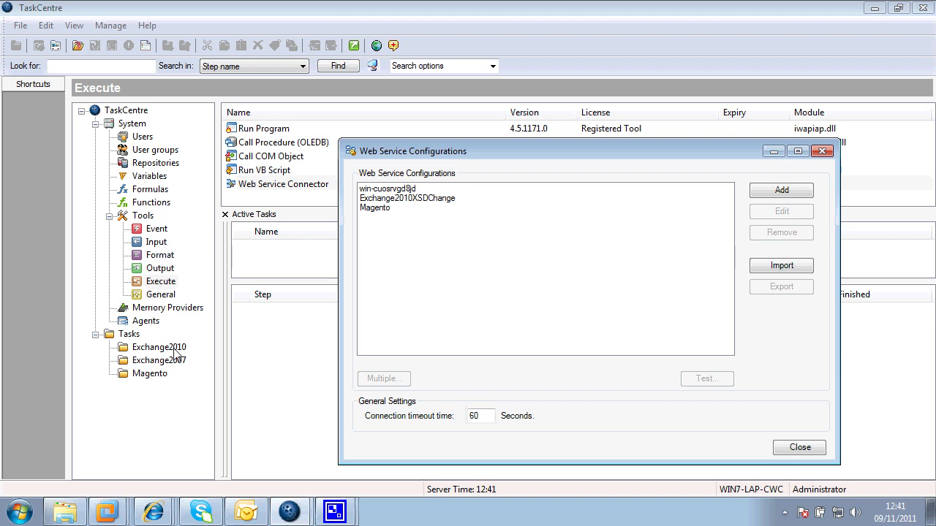
mouse_move(290, 196)
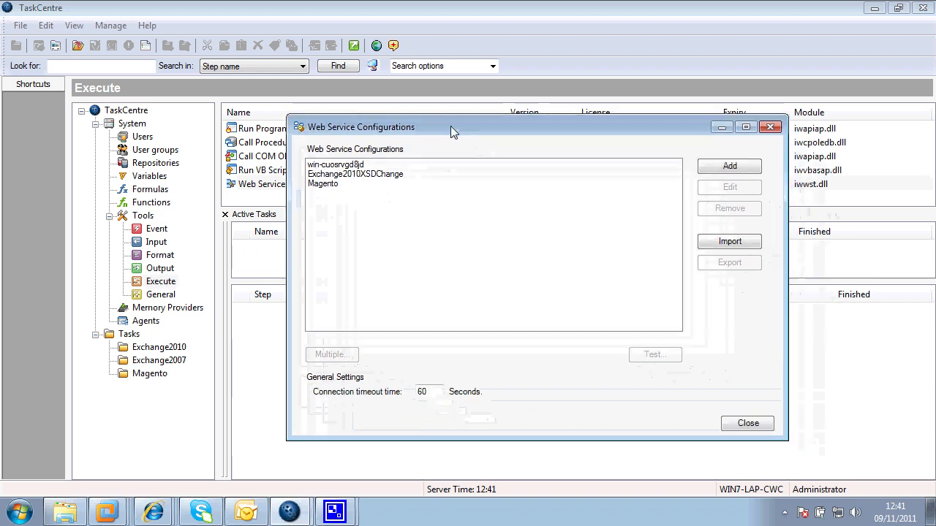
left_click(728, 167)
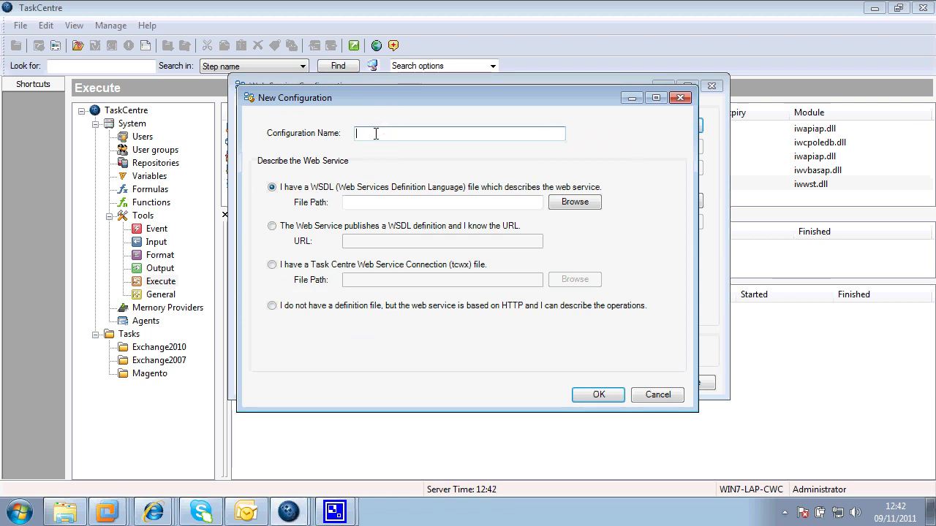
Enter Exchange2010VideoDemo as the configuration name.
type("E")
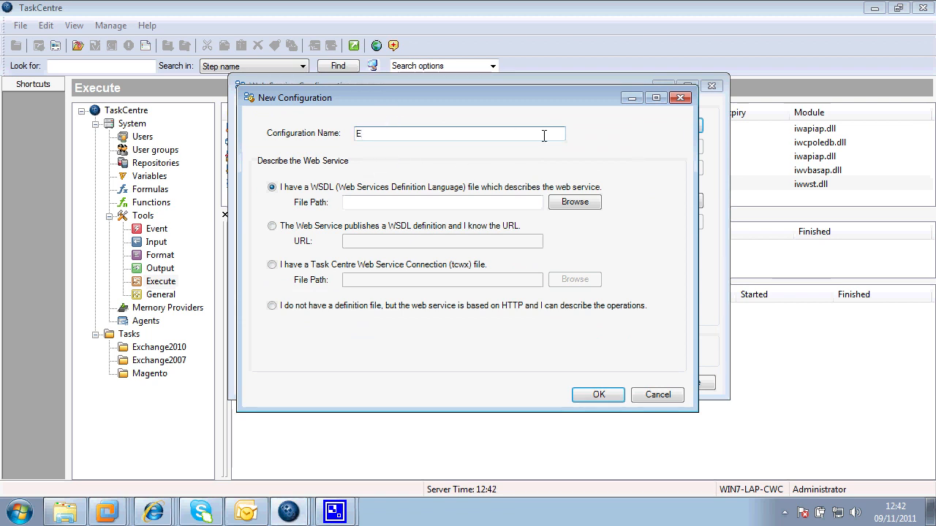
type("xchange2010")
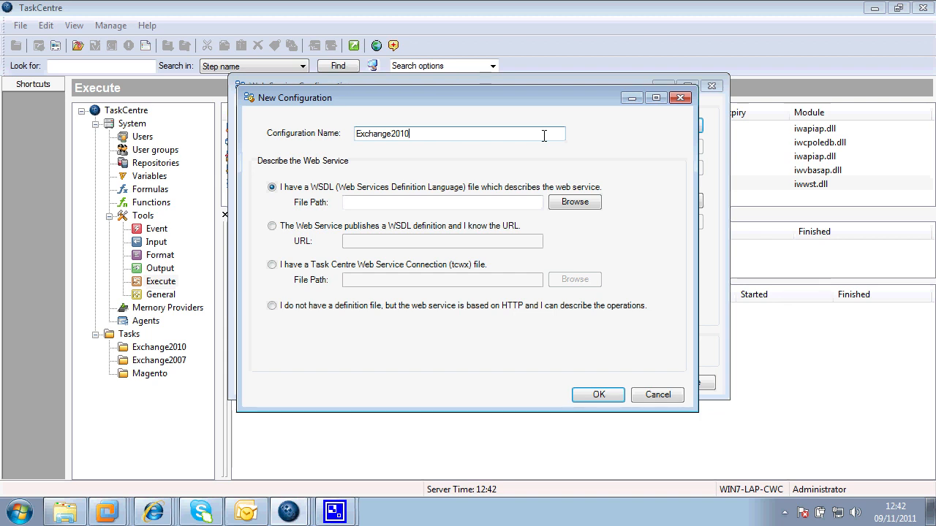
type("Video")
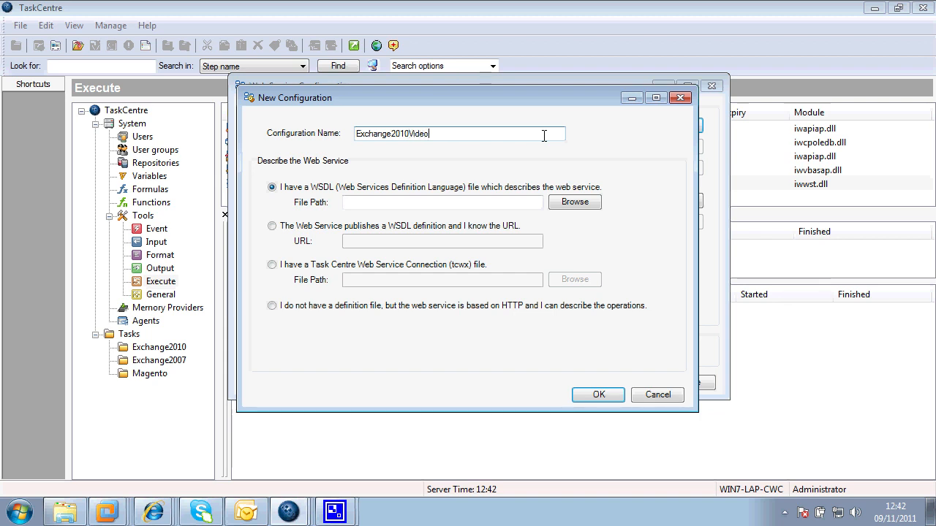
type("Demo")
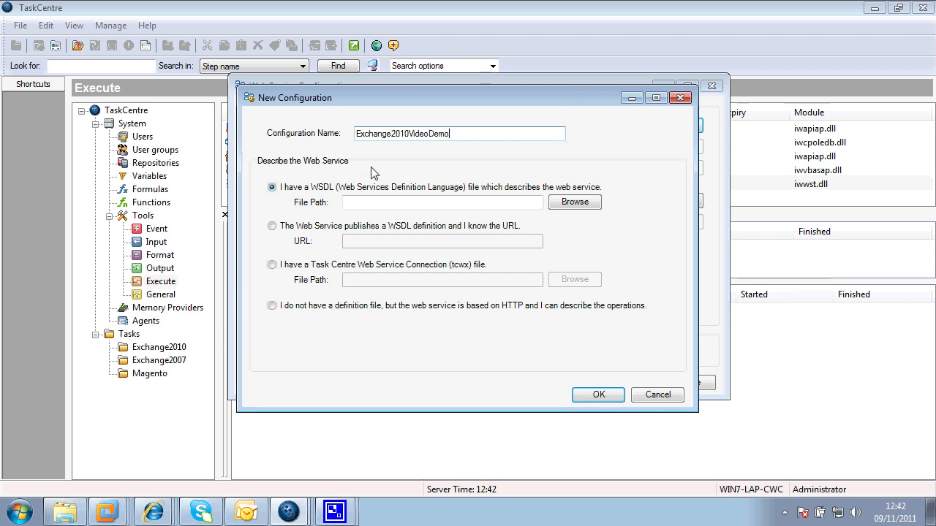
mouse_move(294, 199)
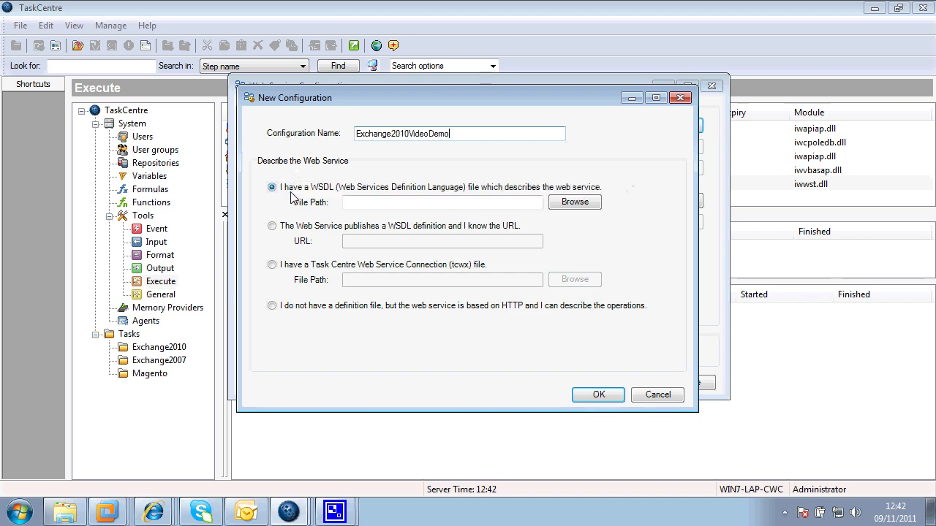
mouse_move(306, 237)
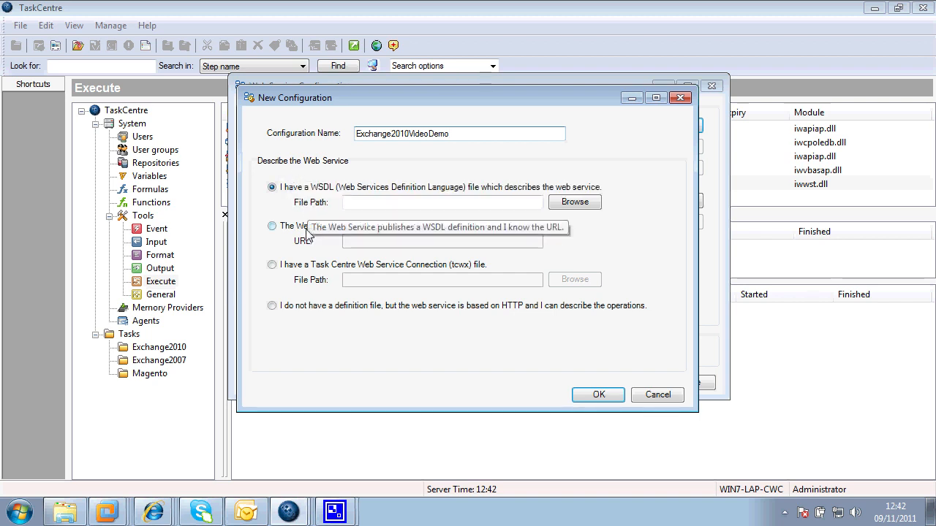
mouse_move(392, 216)
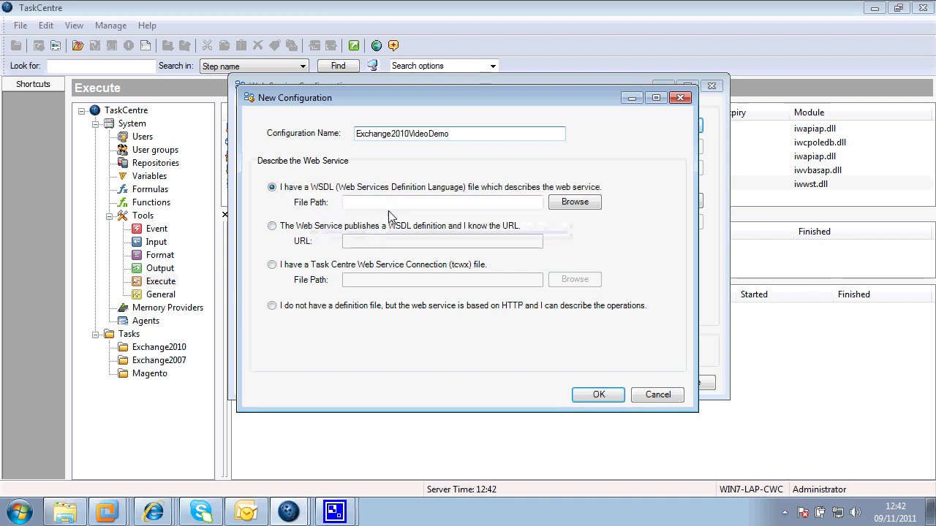
mouse_move(382, 219)
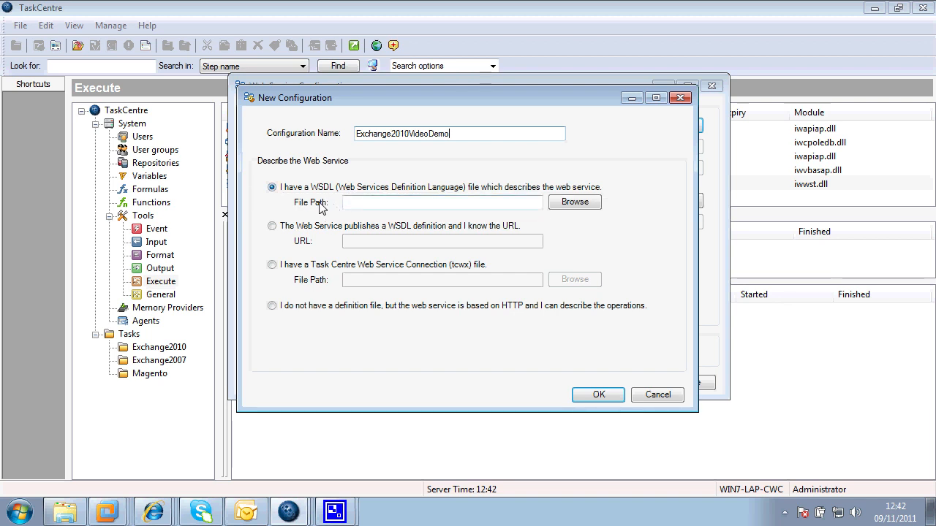
mouse_move(573, 202)
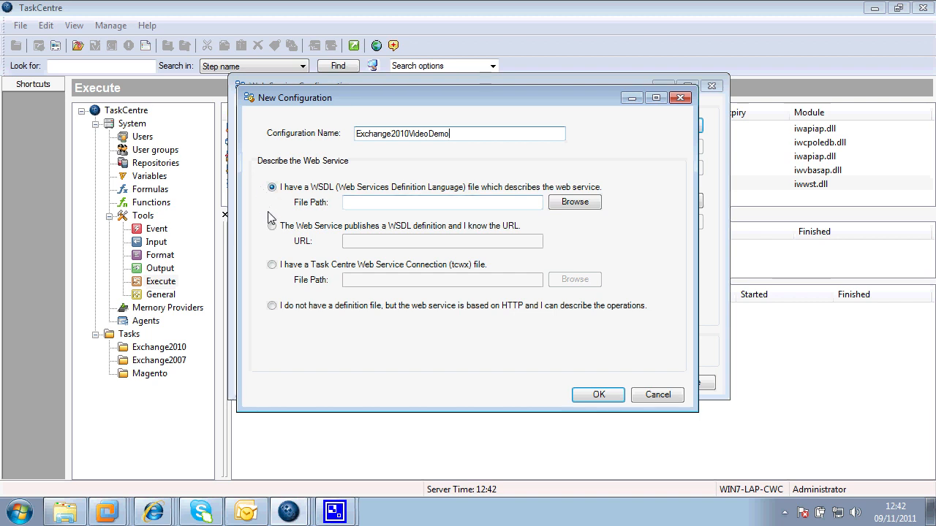
mouse_move(277, 228)
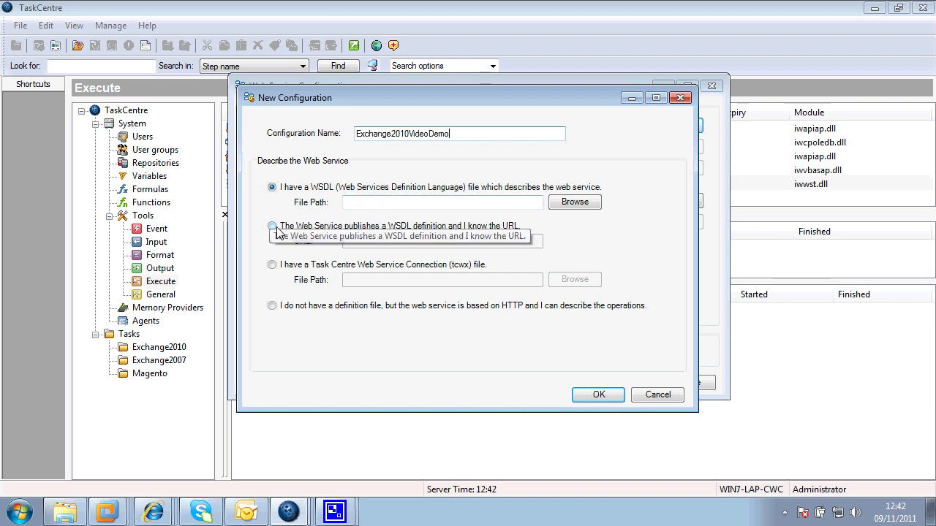
left_click(272, 225)
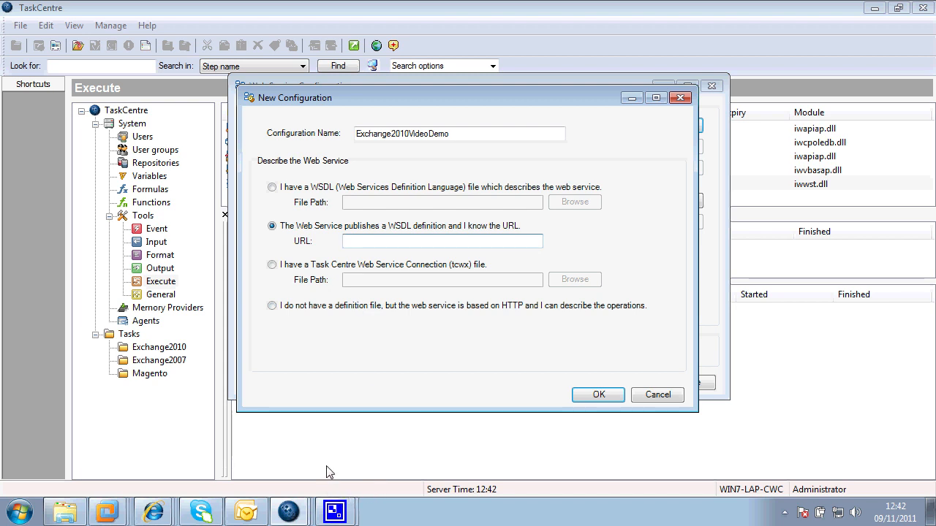
type("https://win-cuosrvgd8jd/EWS/Services.wsdl")
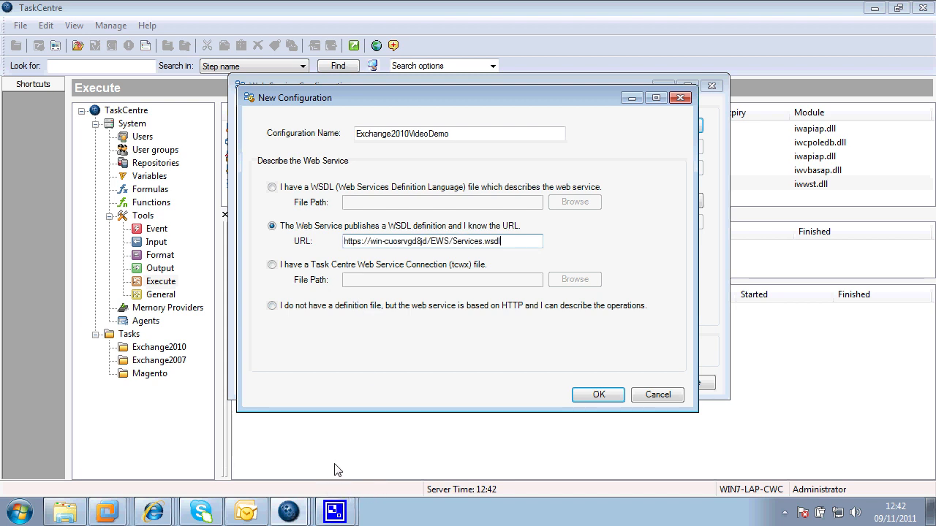
mouse_move(514, 241)
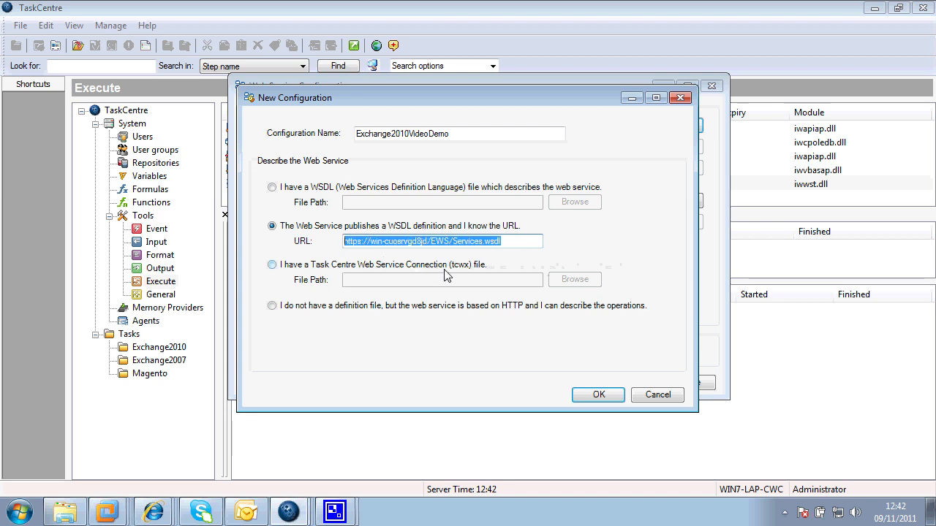
mouse_move(515, 258)
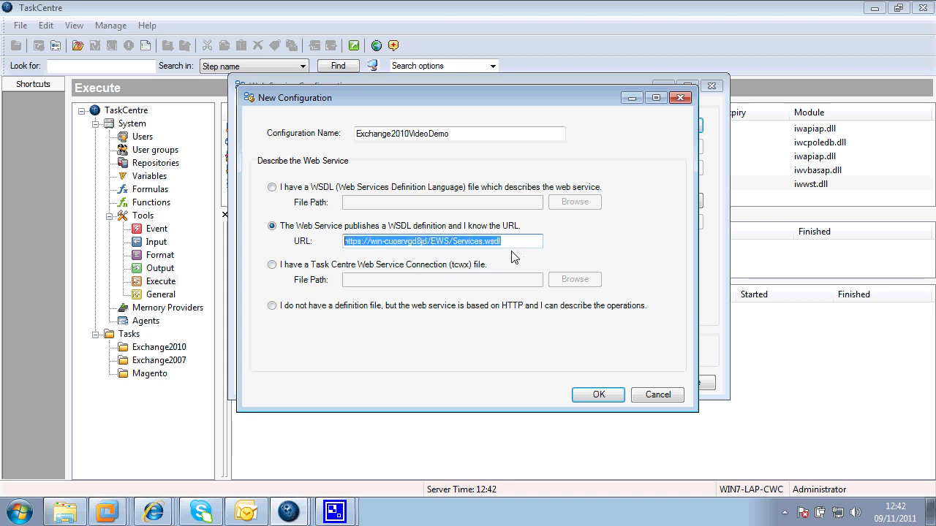
mouse_move(262, 269)
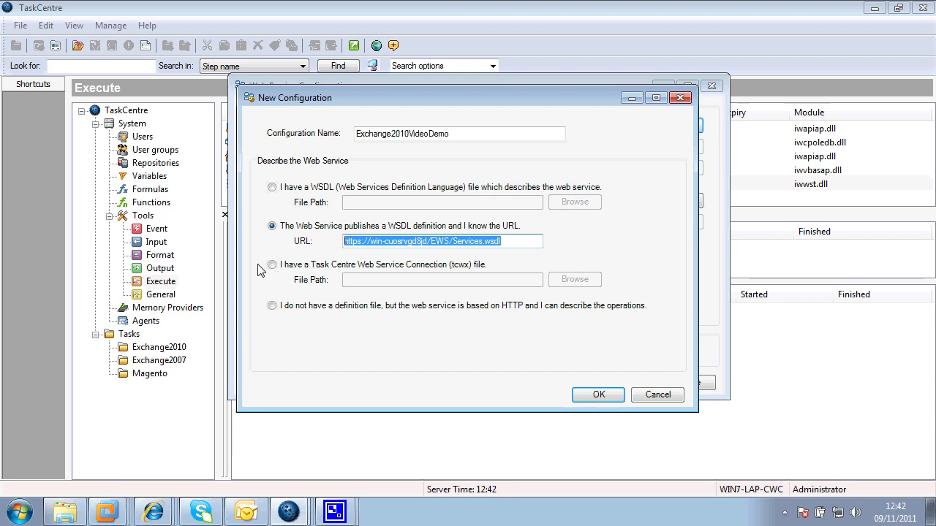
mouse_move(398, 284)
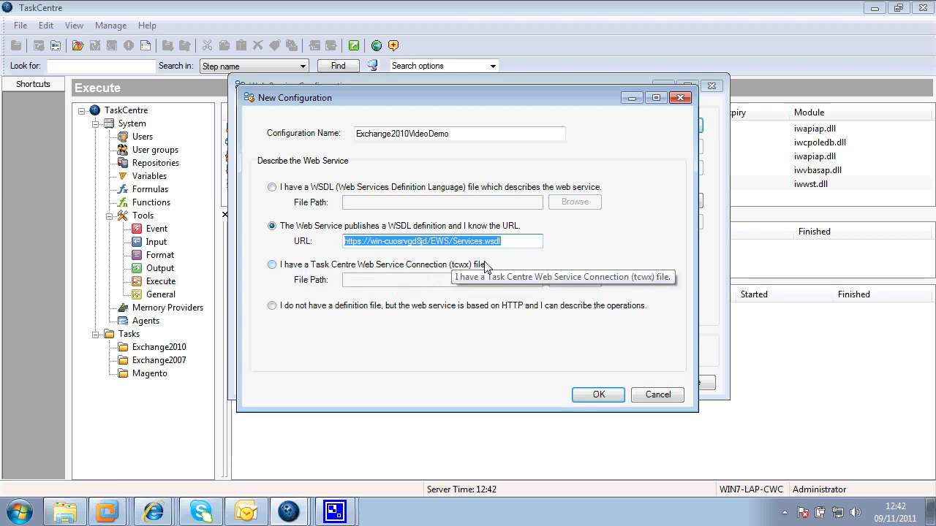
mouse_move(508, 266)
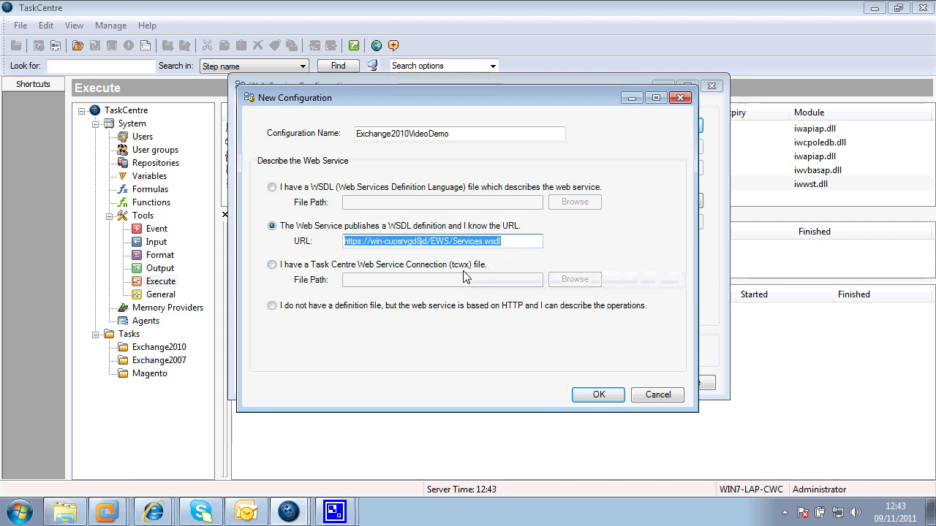
mouse_move(321, 291)
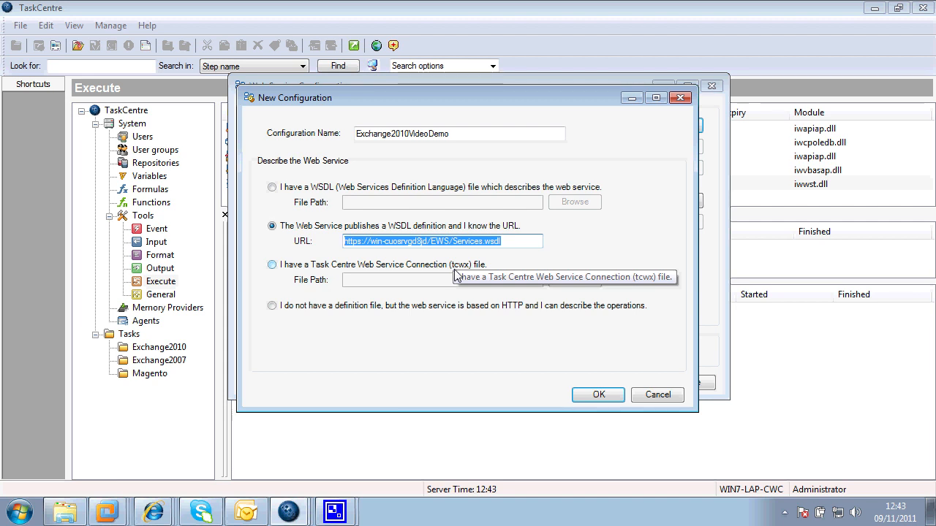
mouse_move(456, 275)
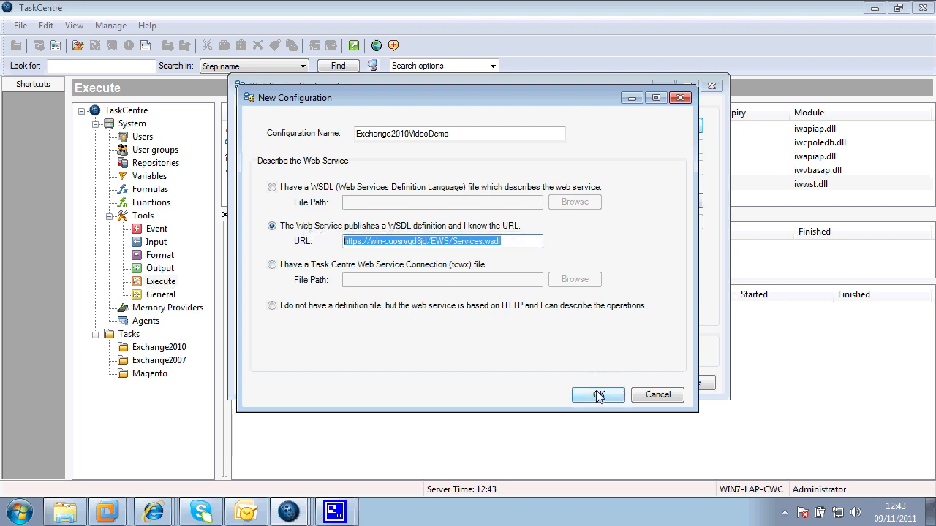
Confirm the new configuration so the WSDL loads and the ExchangeServiceBinding endpoint appears.
left_click(597, 395)
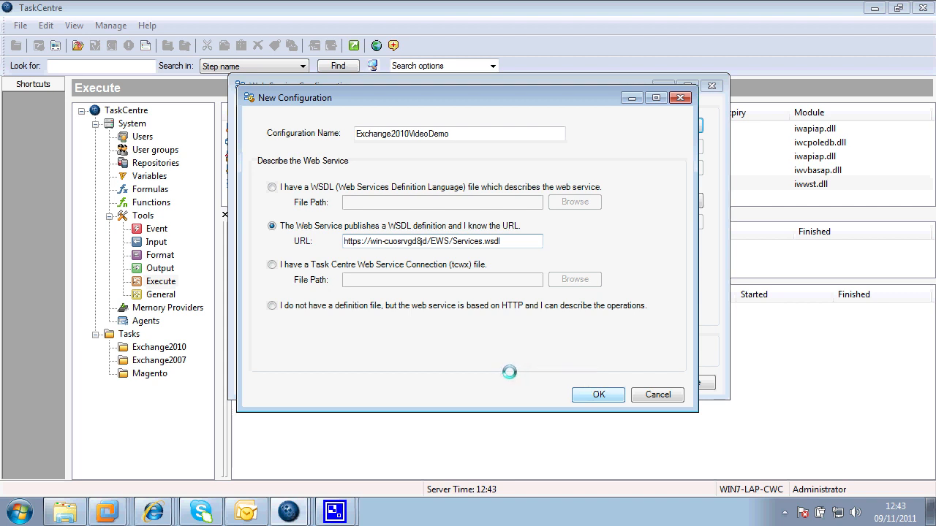
left_click(599, 395)
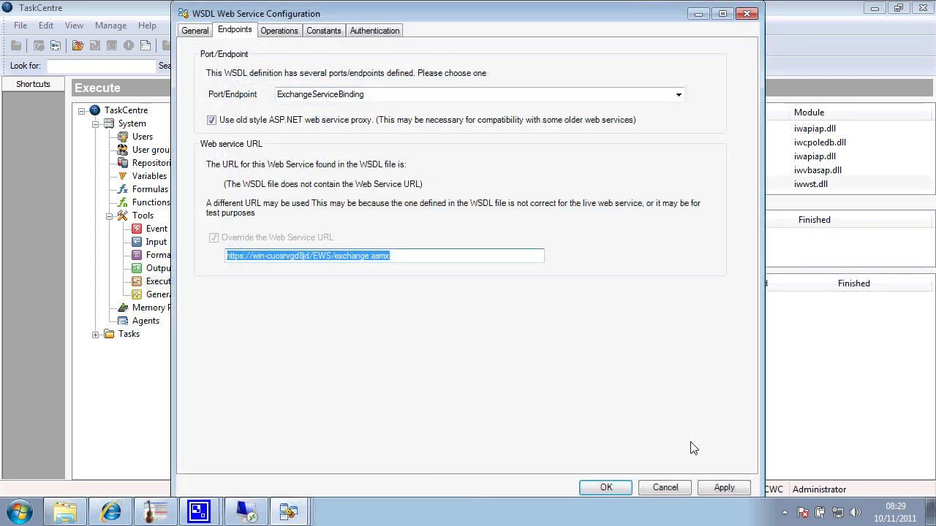
mouse_move(647, 383)
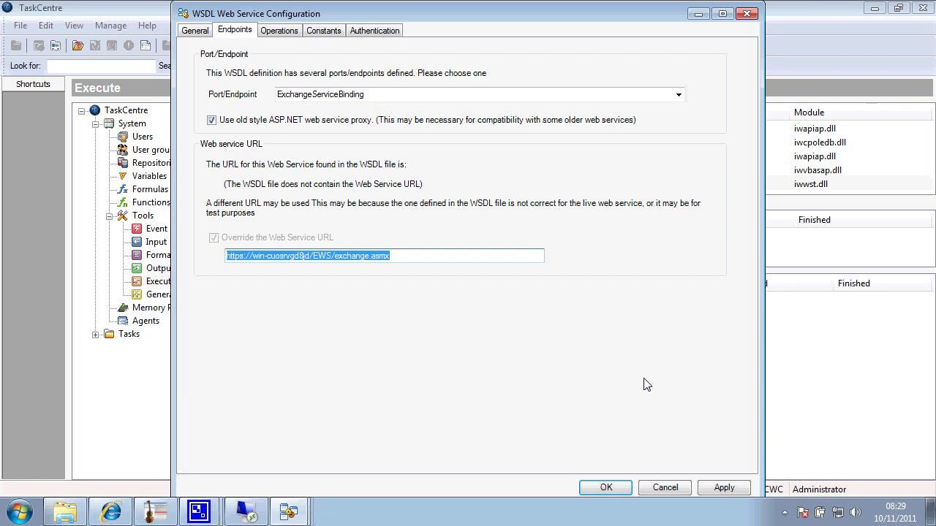
mouse_move(398, 17)
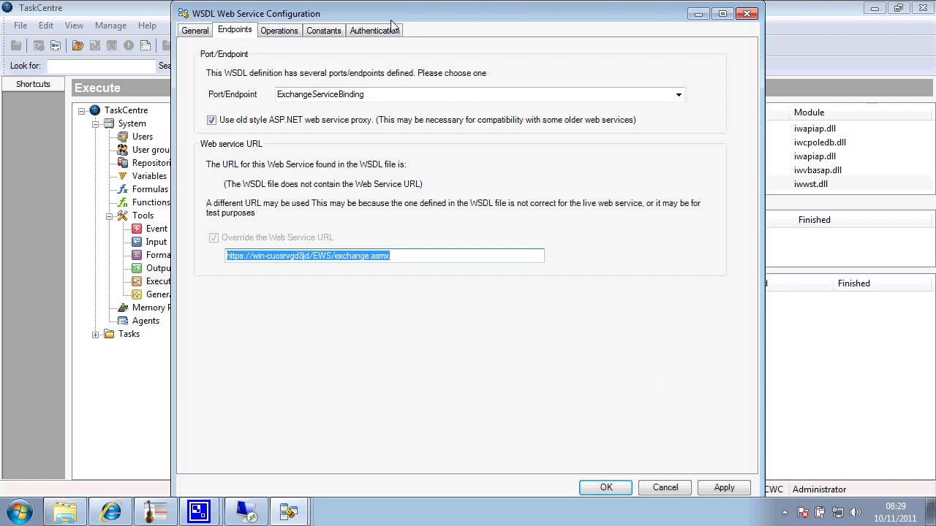
Show the built-in Exchange operations such as ResolveNames and FindItem, all available.
left_click(278, 30)
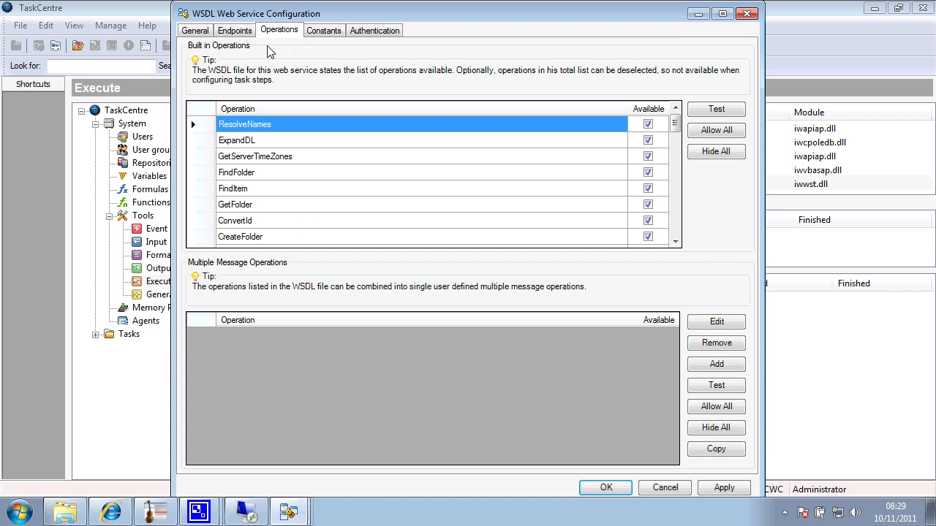
mouse_move(281, 76)
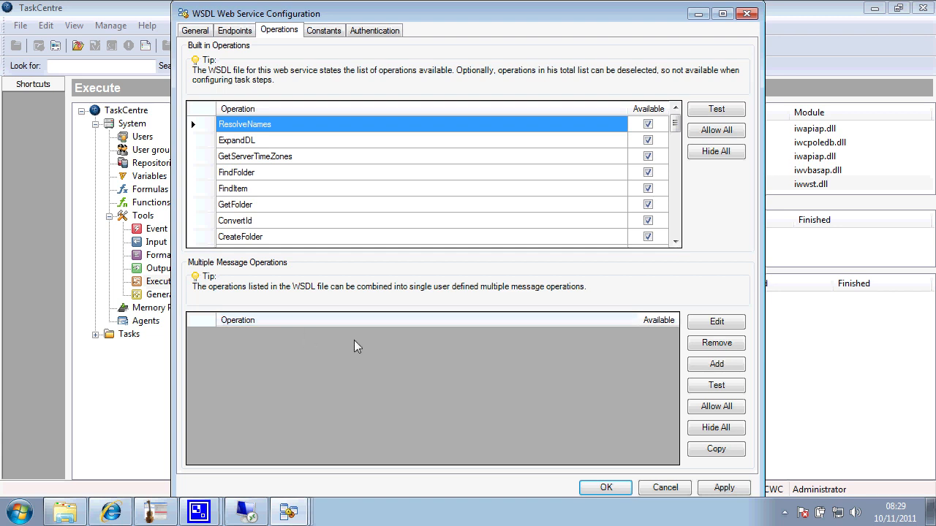
mouse_move(445, 369)
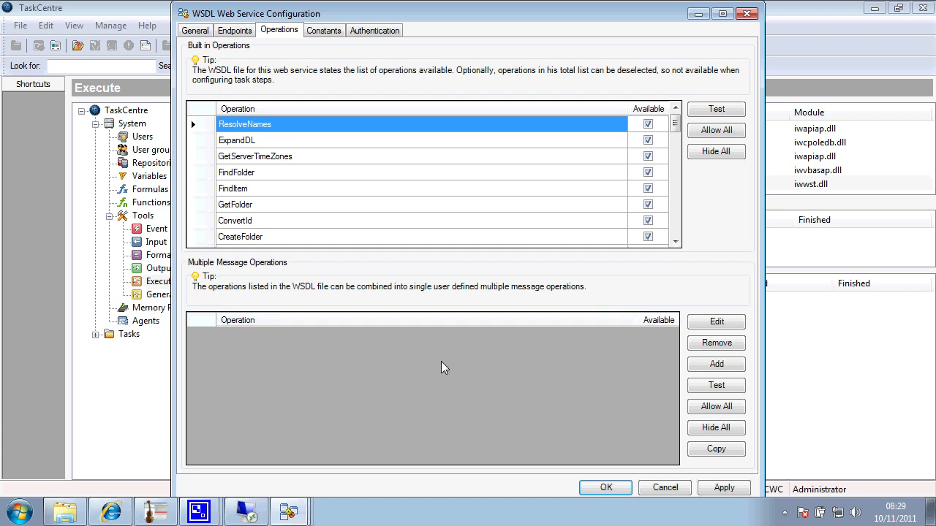
mouse_move(427, 383)
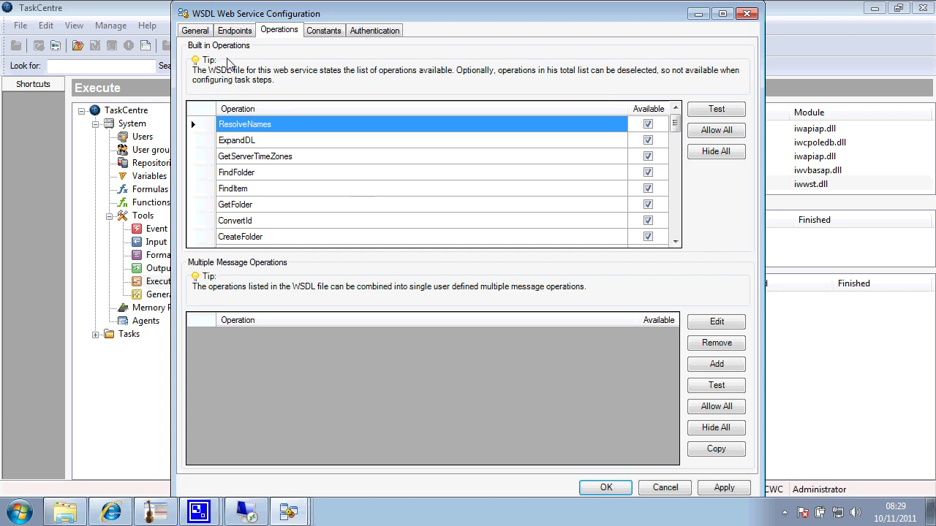
Return to the ExchangeServiceBinding endpoint with its overridden exchange.asmx URL.
left_click(234, 30)
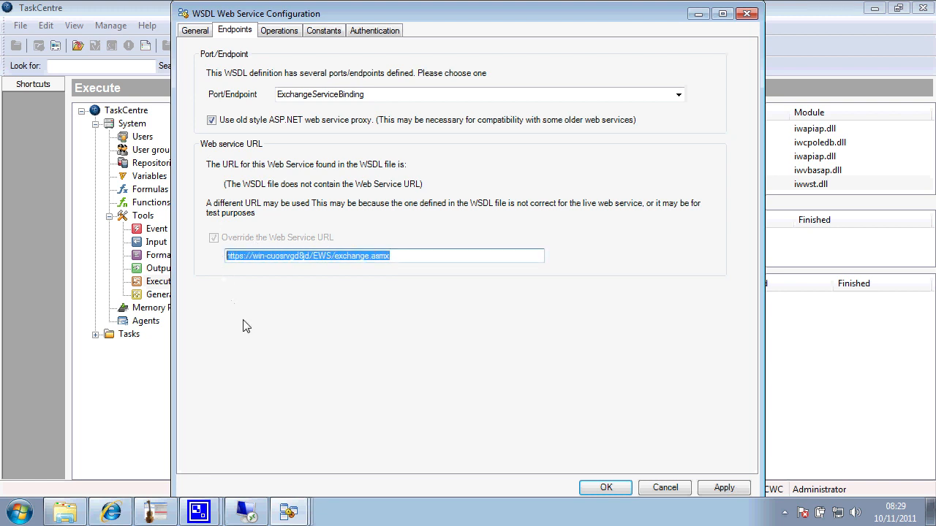
mouse_move(411, 256)
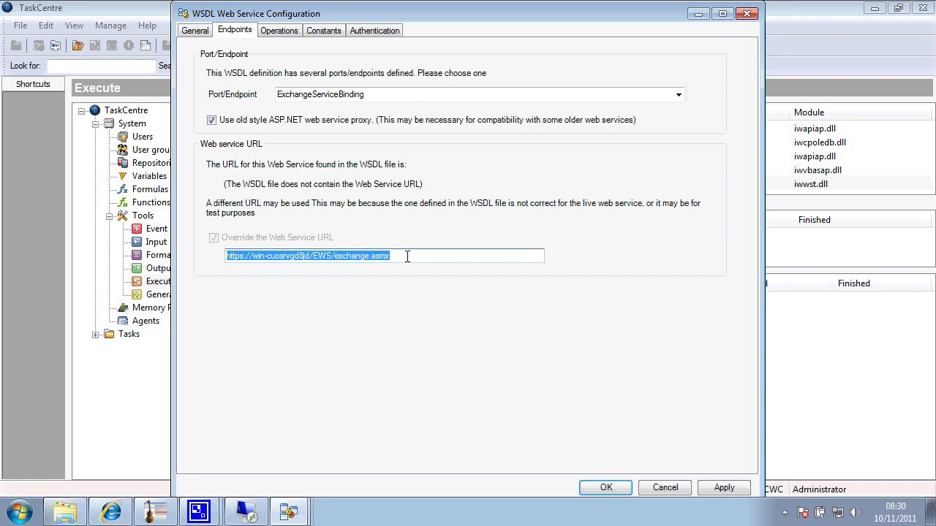
mouse_move(411, 258)
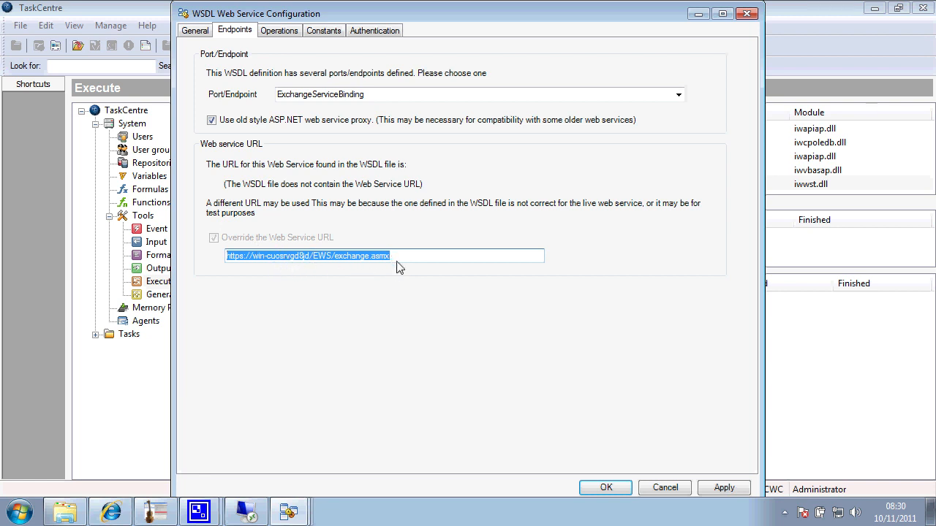
mouse_move(298, 190)
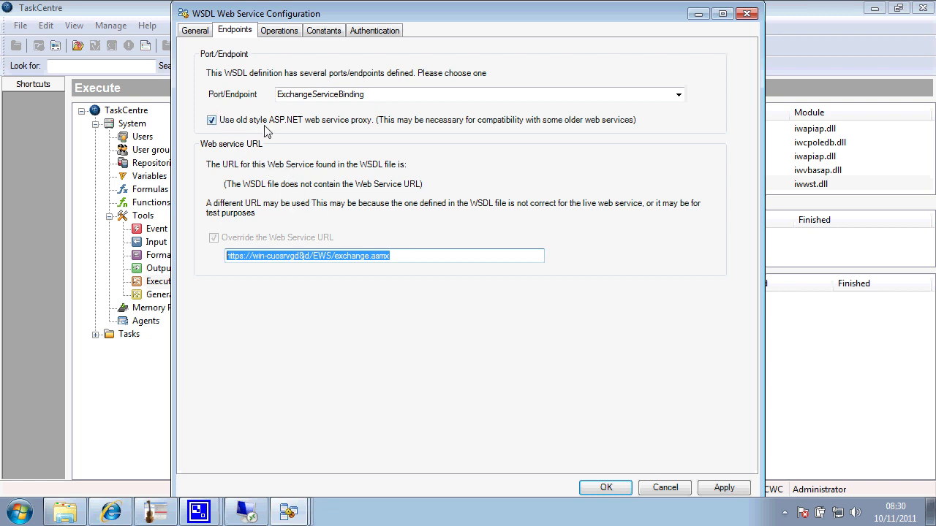
mouse_move(275, 129)
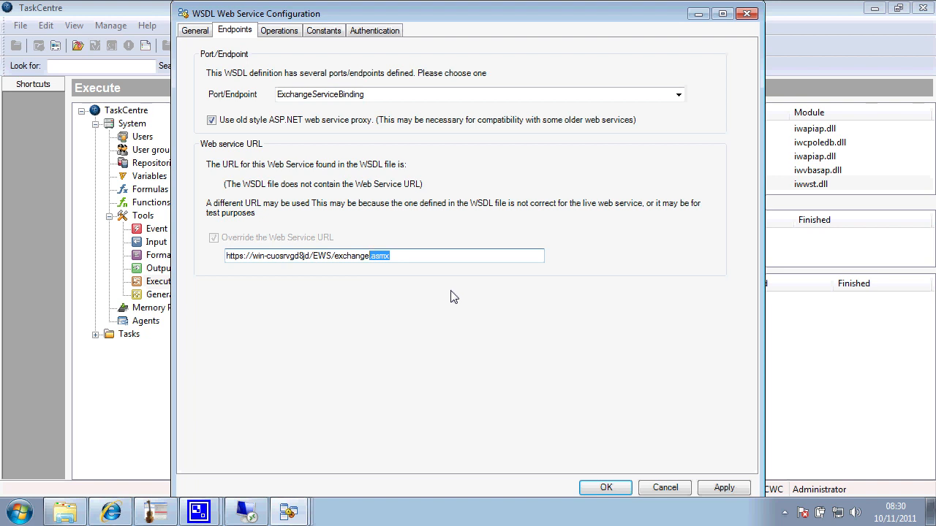
mouse_move(62, 128)
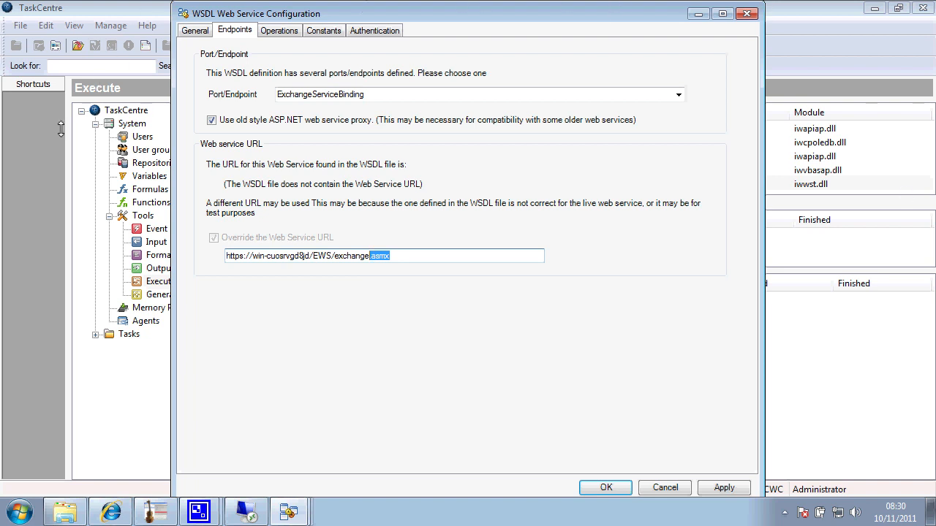
mouse_move(228, 131)
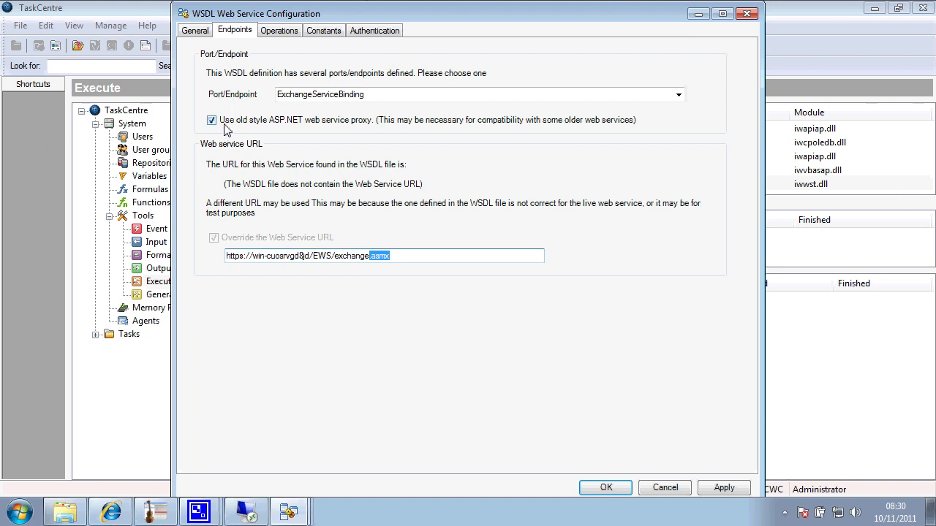
mouse_move(323, 29)
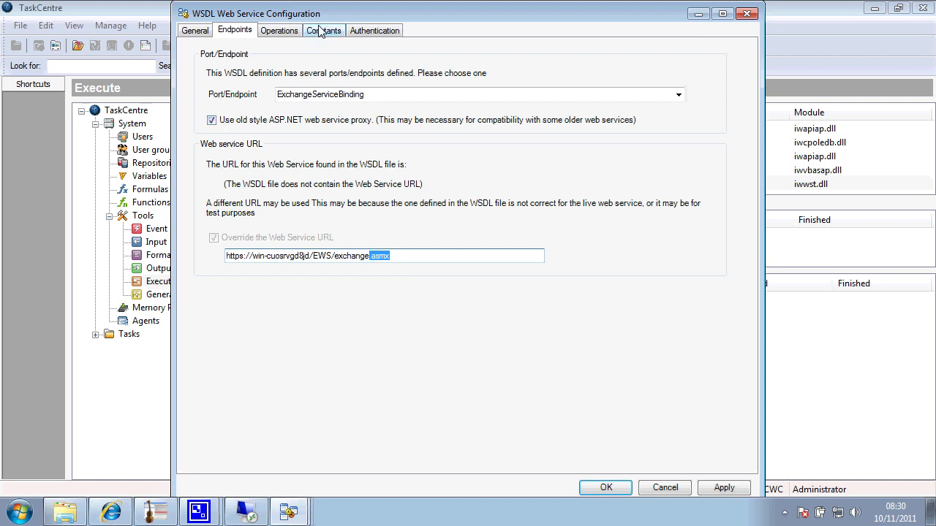
left_click(324, 29)
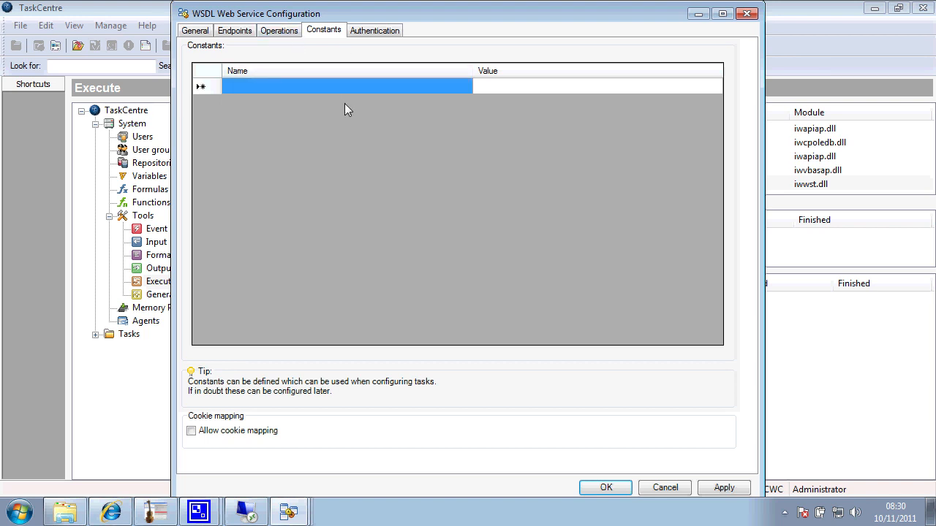
type("loogn")
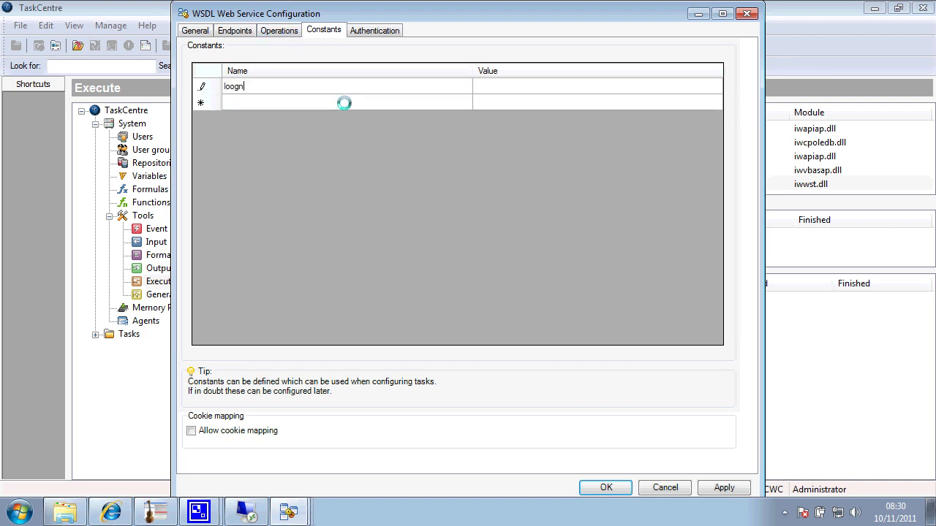
left_click(596, 88)
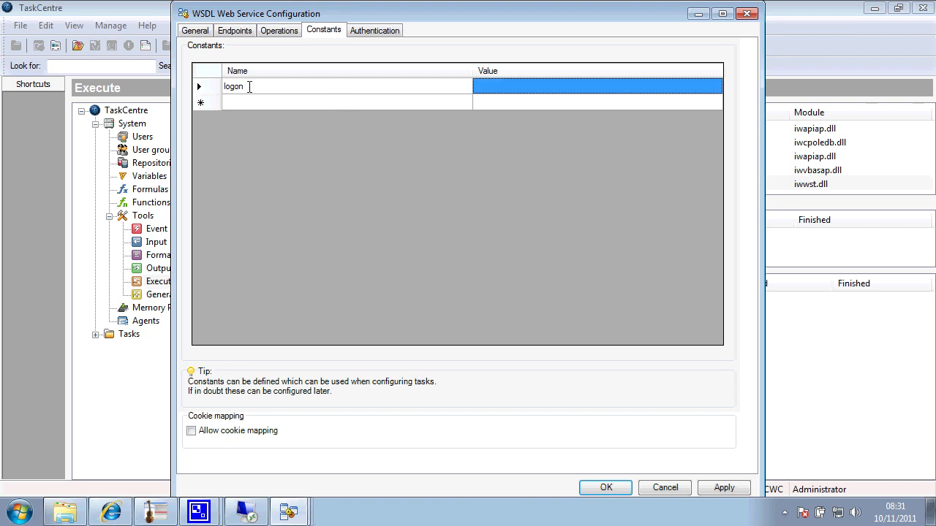
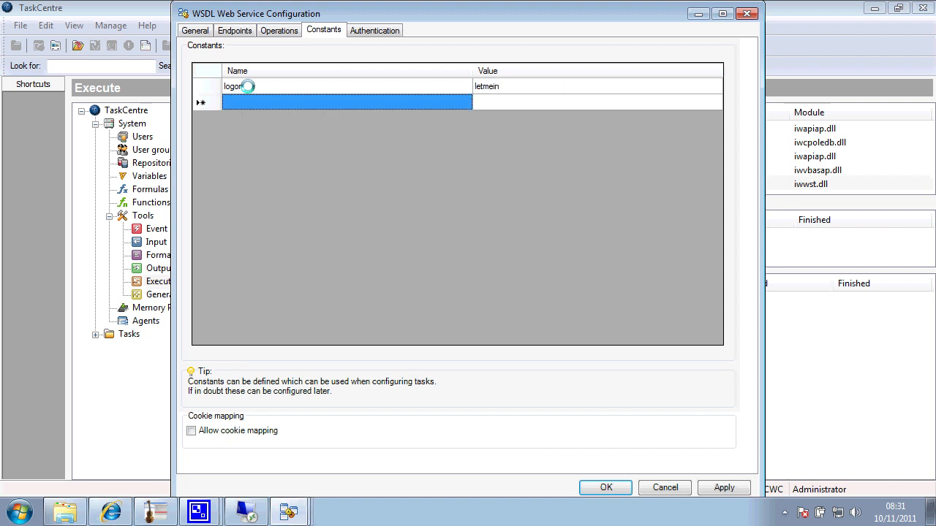
type("password")
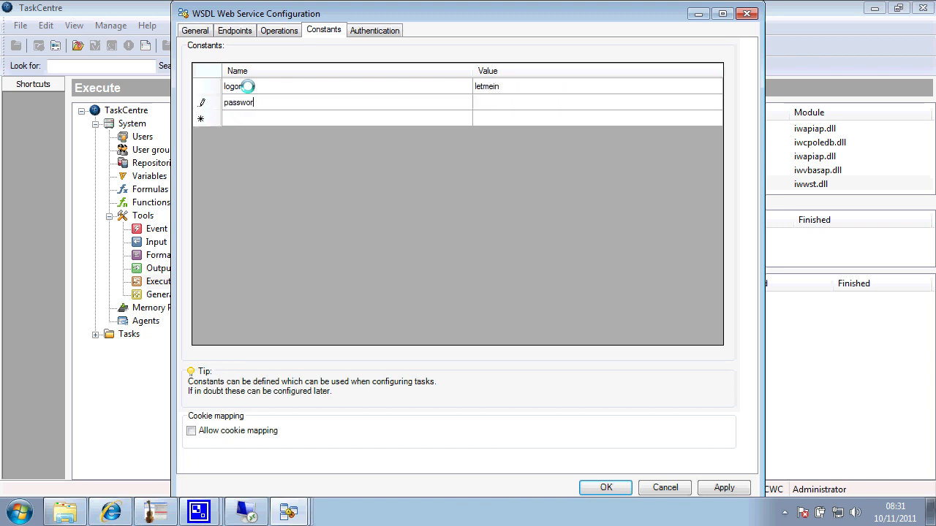
type("password")
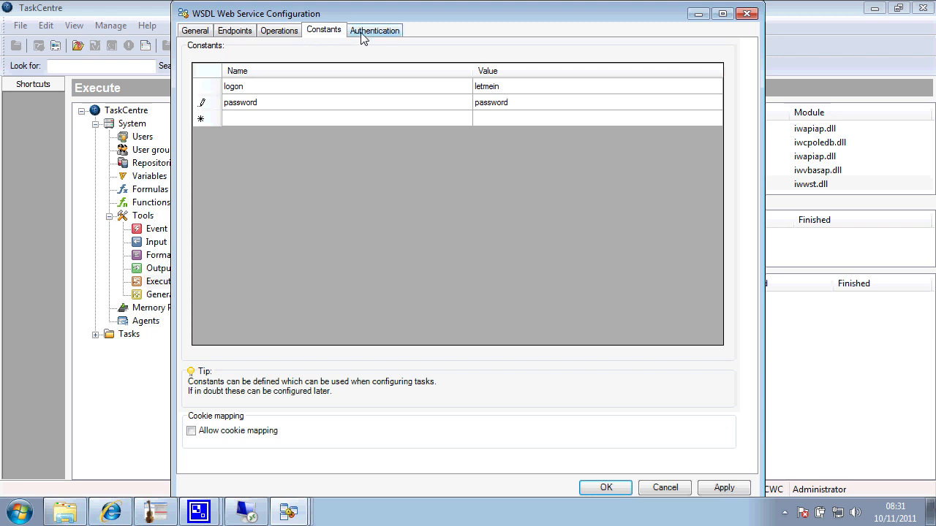
mouse_move(238, 133)
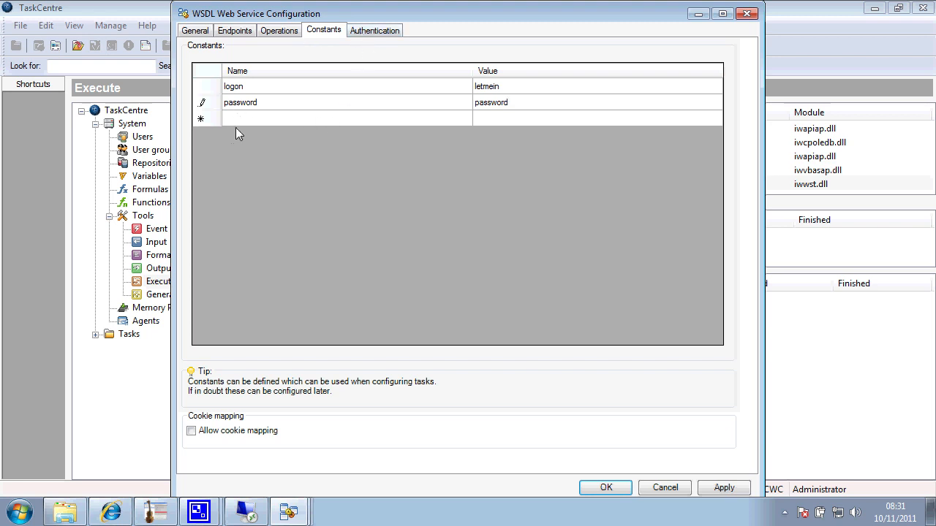
mouse_move(351, 49)
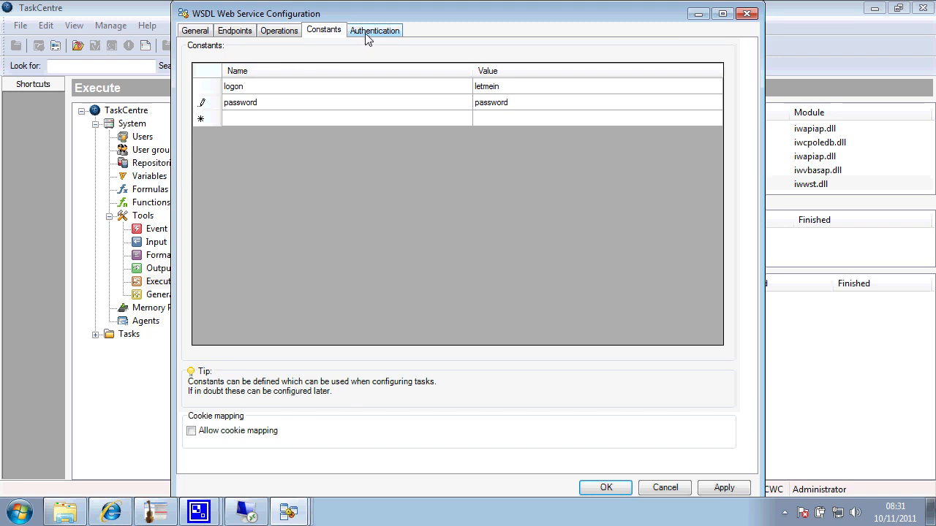
Set Windows authentication with administrator logon credentials on testdomain.local.
left_click(374, 29)
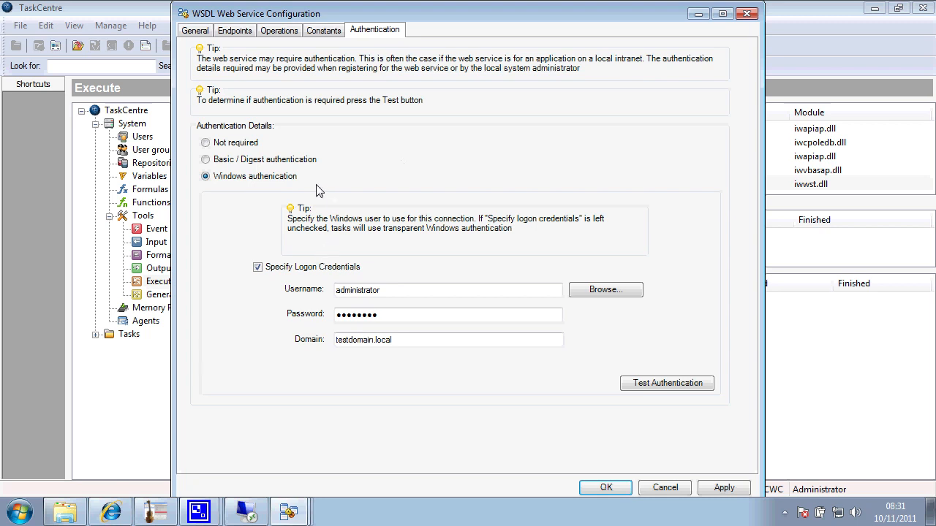
mouse_move(281, 300)
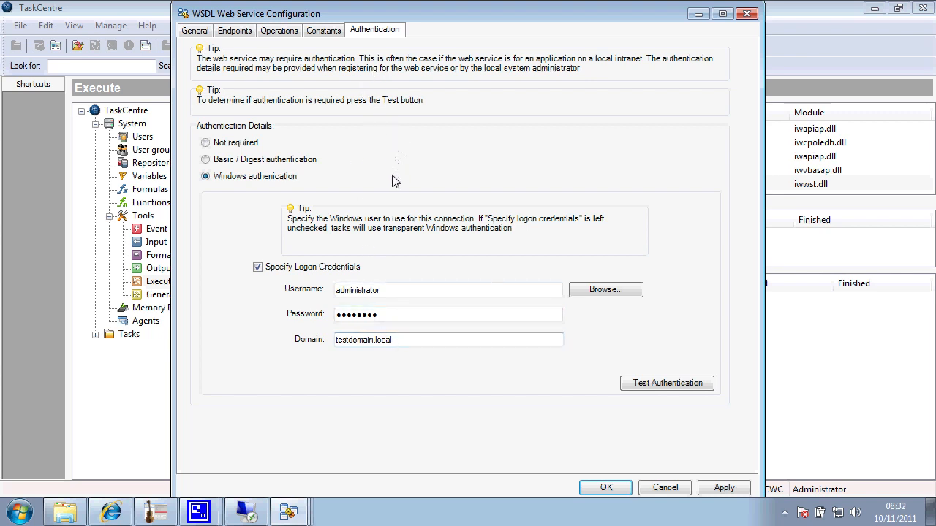
mouse_move(229, 159)
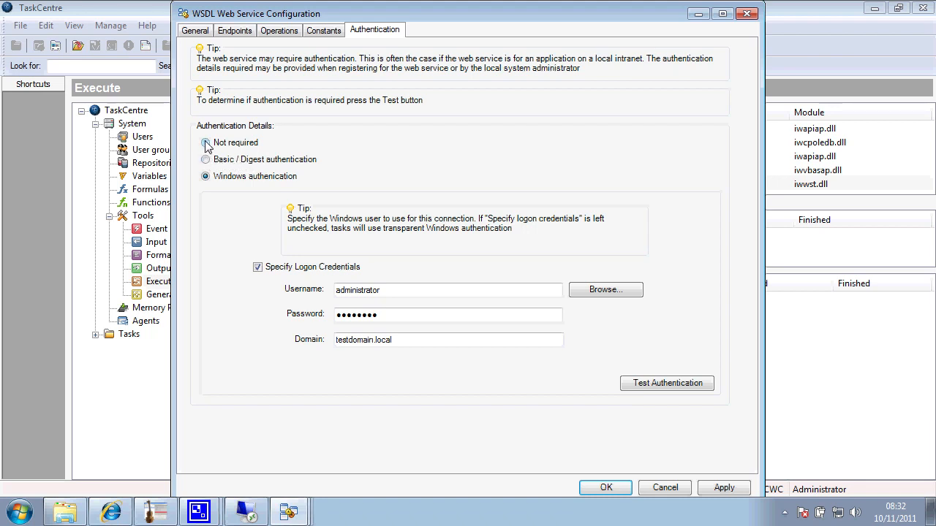
left_click(205, 144)
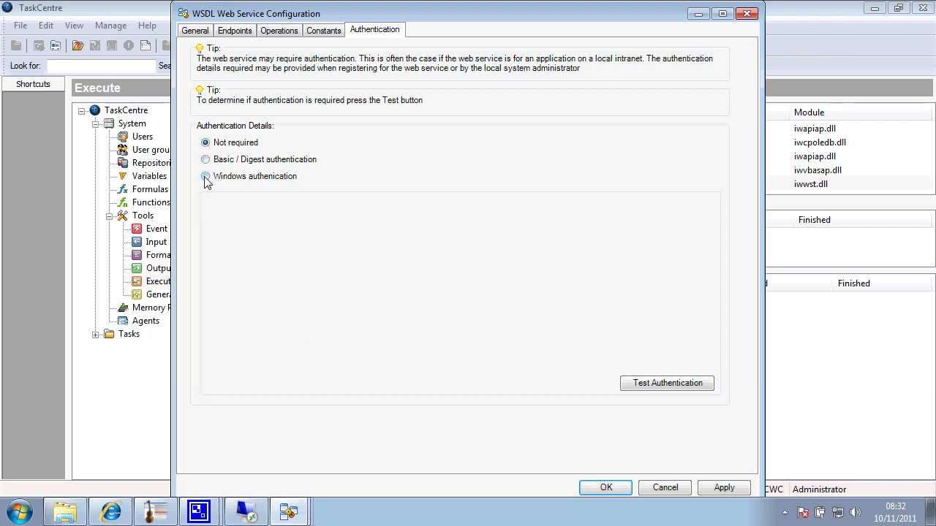
left_click(205, 144)
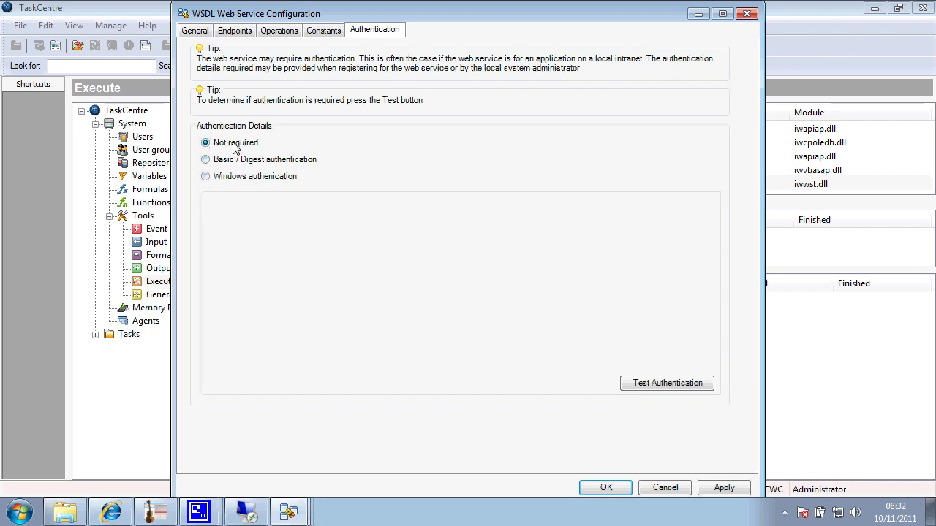
mouse_move(325, 29)
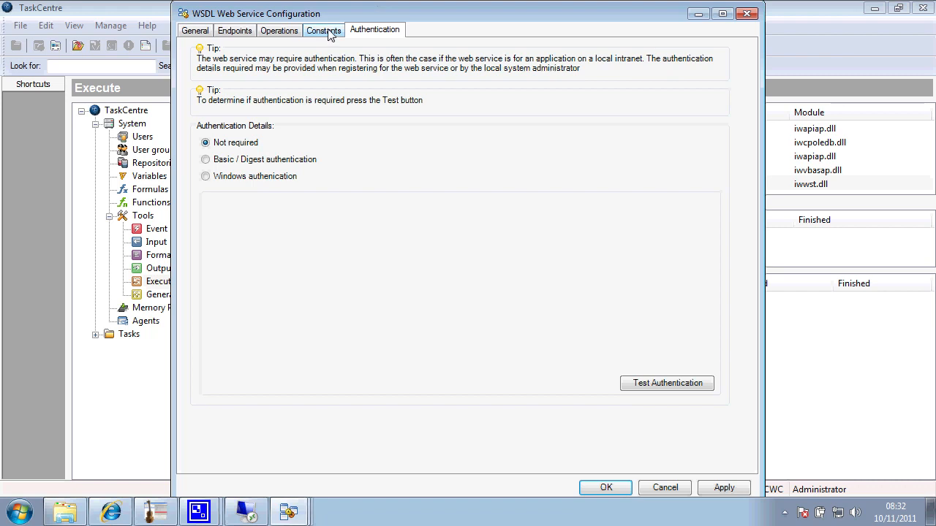
mouse_move(205, 172)
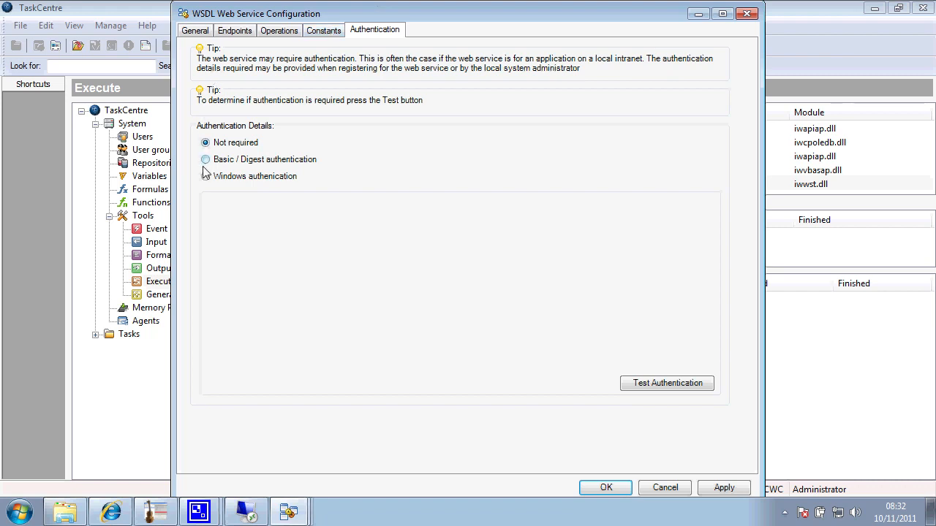
left_click(204, 175)
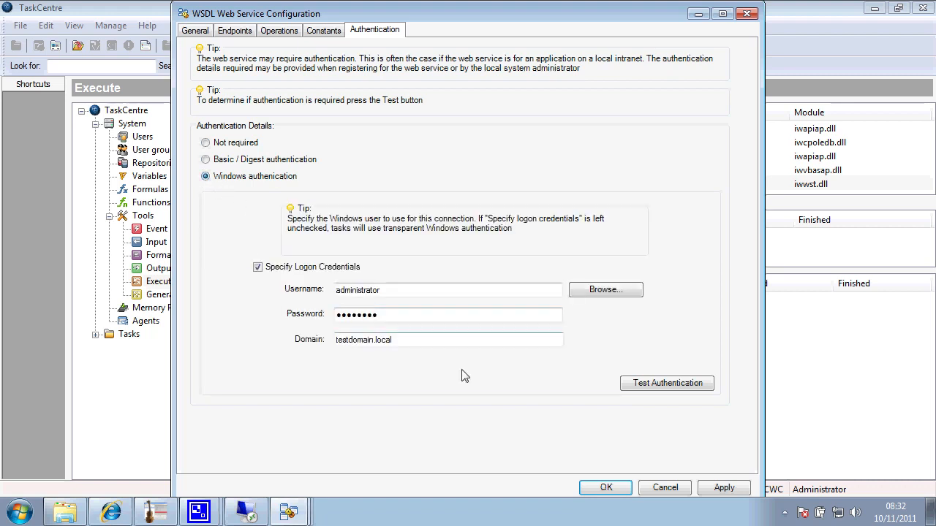